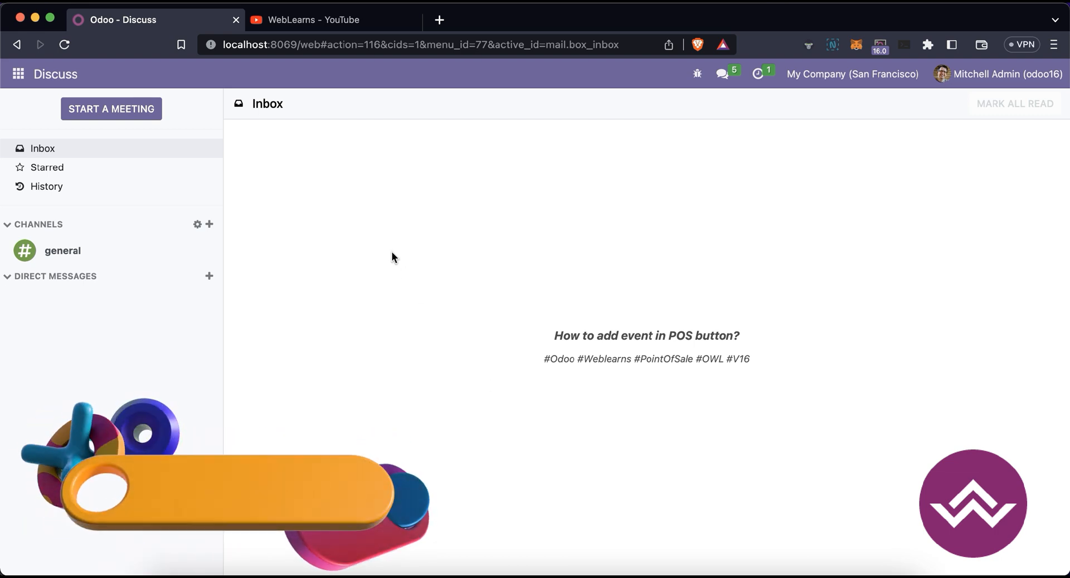
Step: Open the WebLearns channel's Playlists tab and scroll through the playlists
click(334, 19)
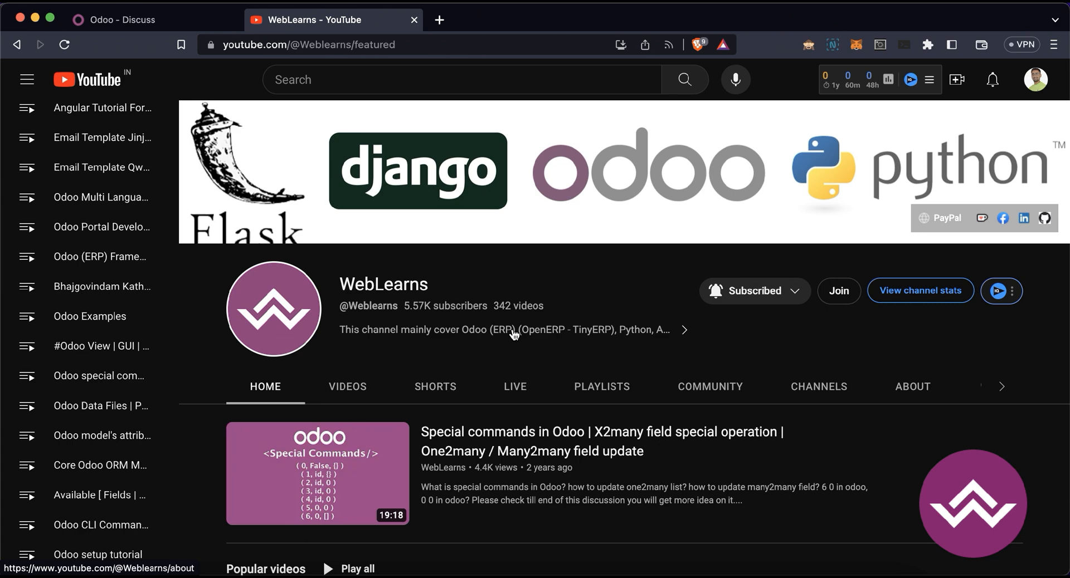
scroll(down, 3)
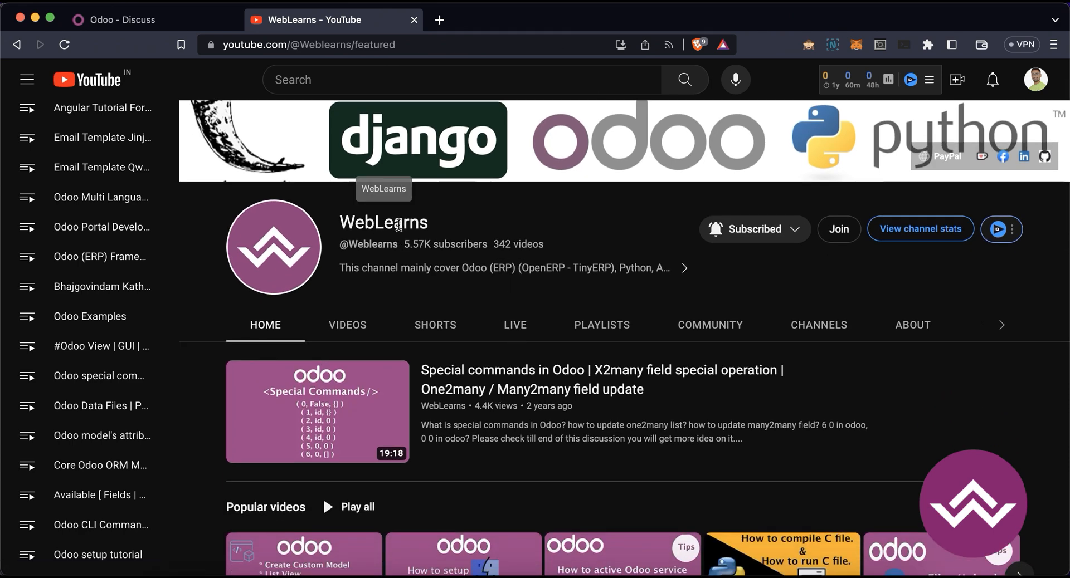
click(601, 325)
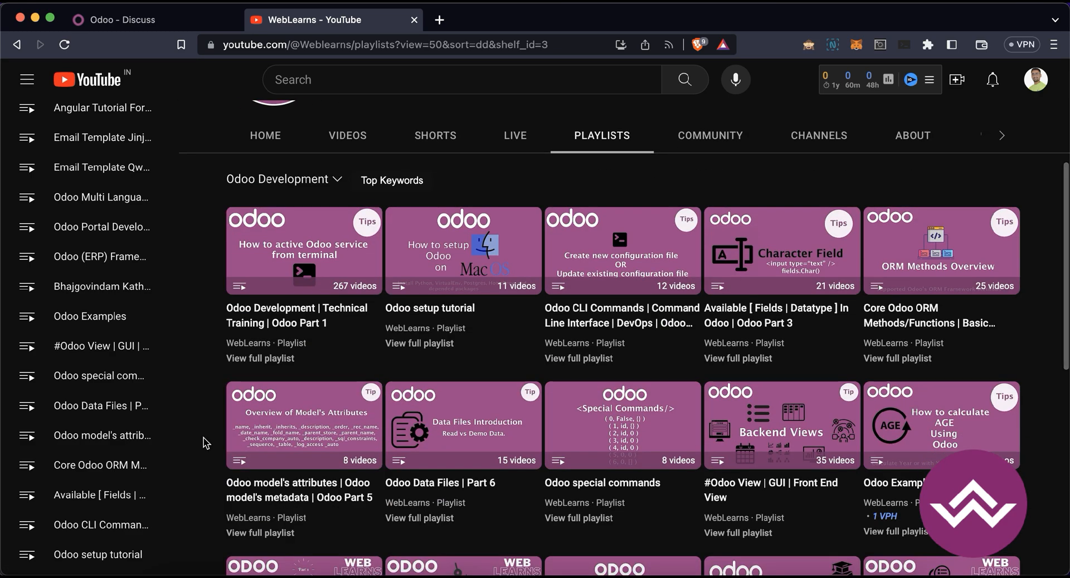
scroll(down, 3)
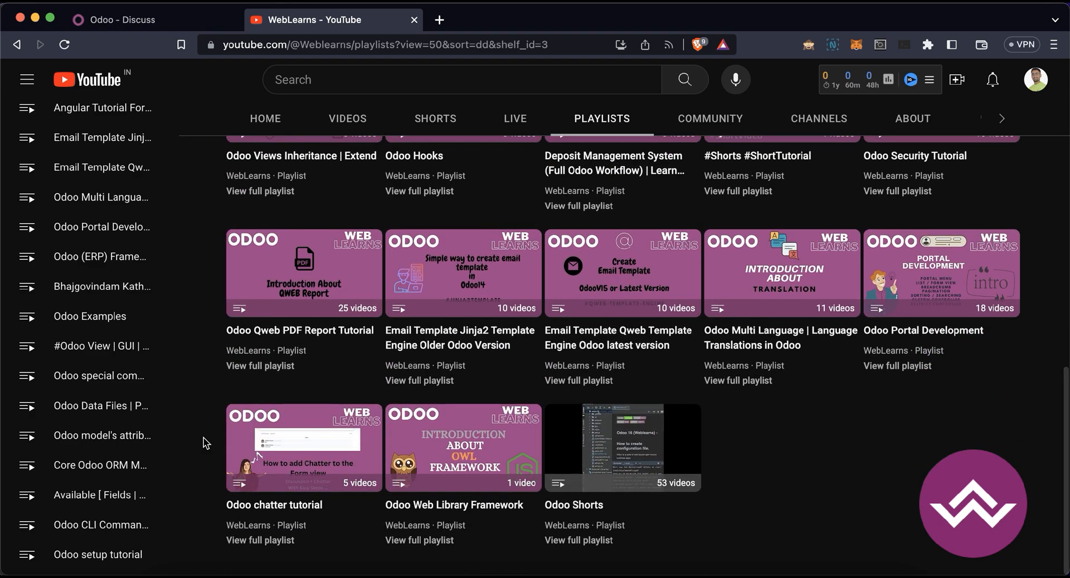
scroll(up, 3)
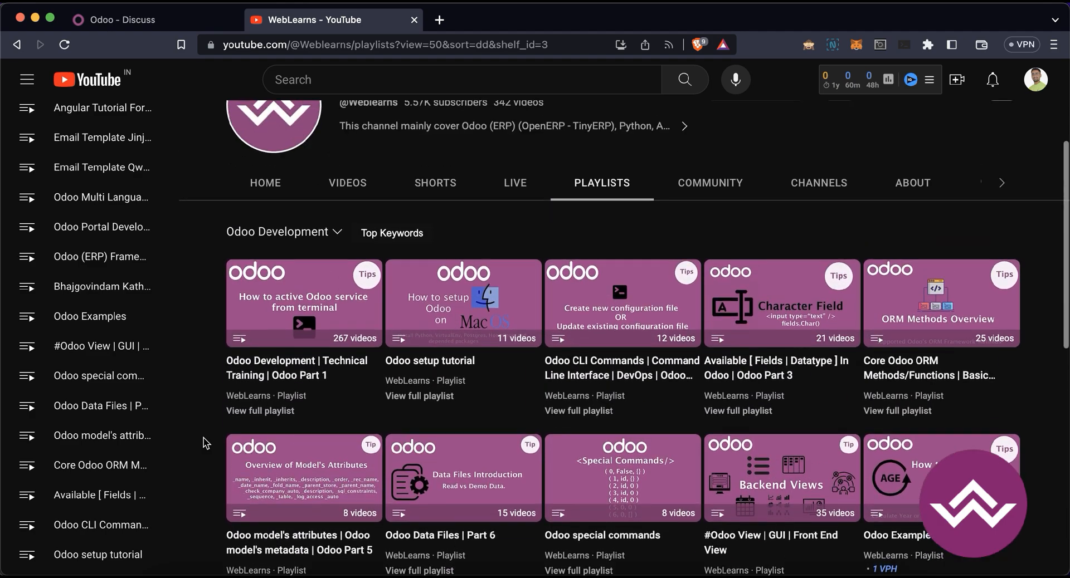
Step: Scroll the About page description and select part of the source code link
click(911, 183)
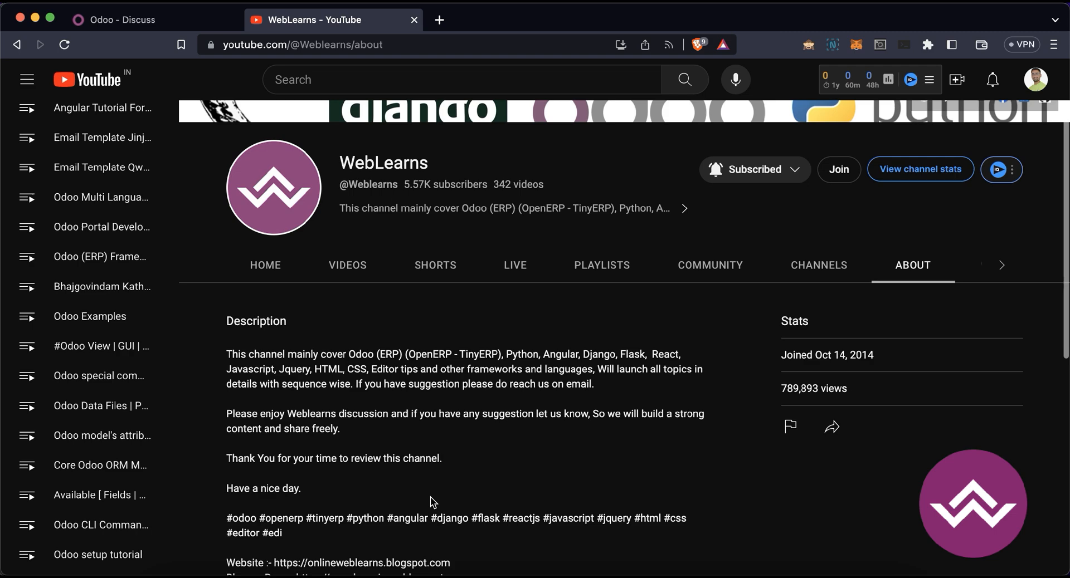
scroll(down, 3)
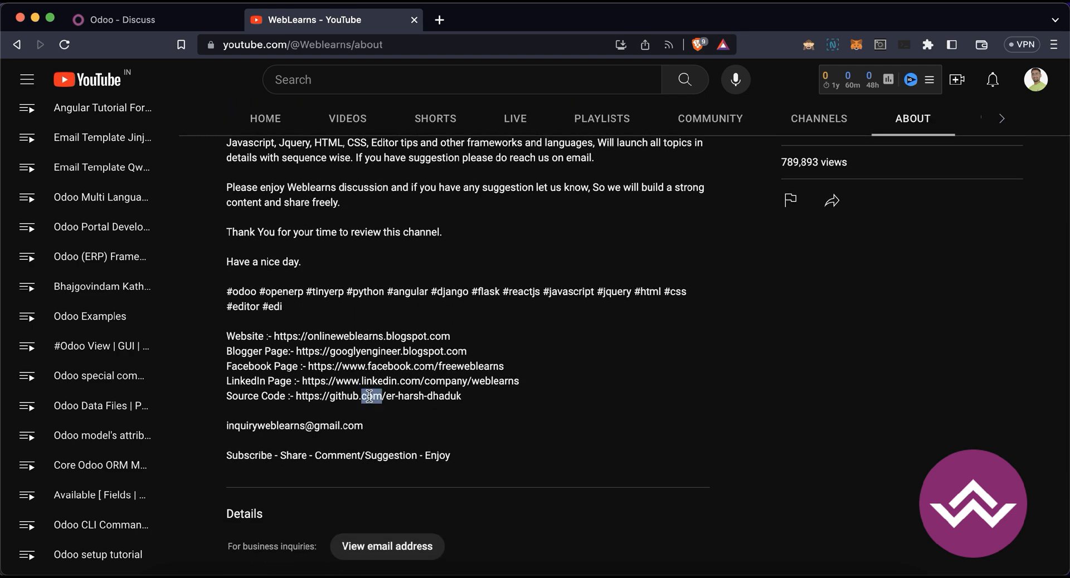
double_click(294, 426)
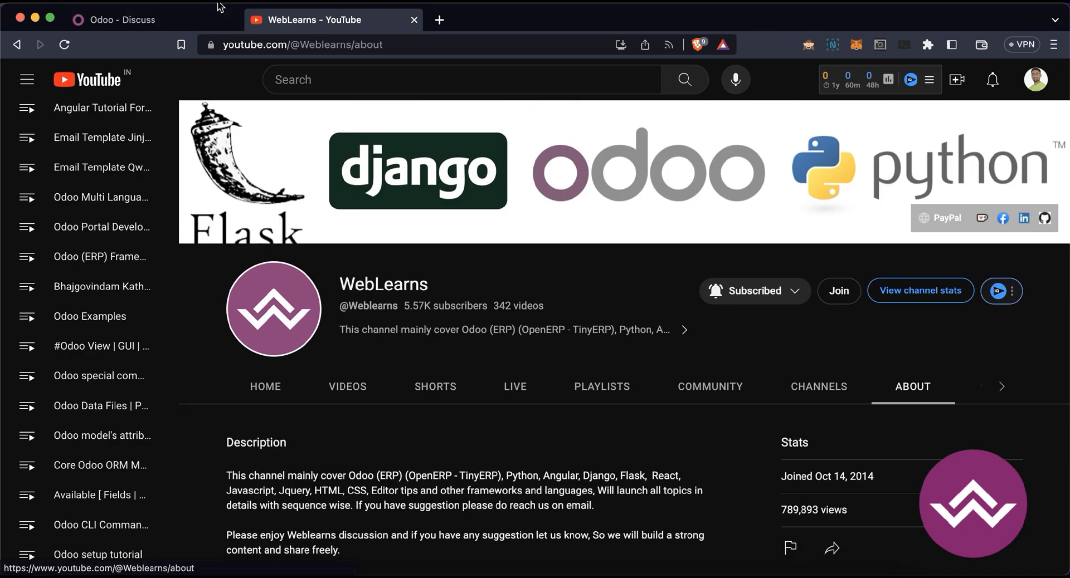
Step: Open Point of Sale from Odoo's apps menu, resume the Shop session, and inspect the page
click(116, 19)
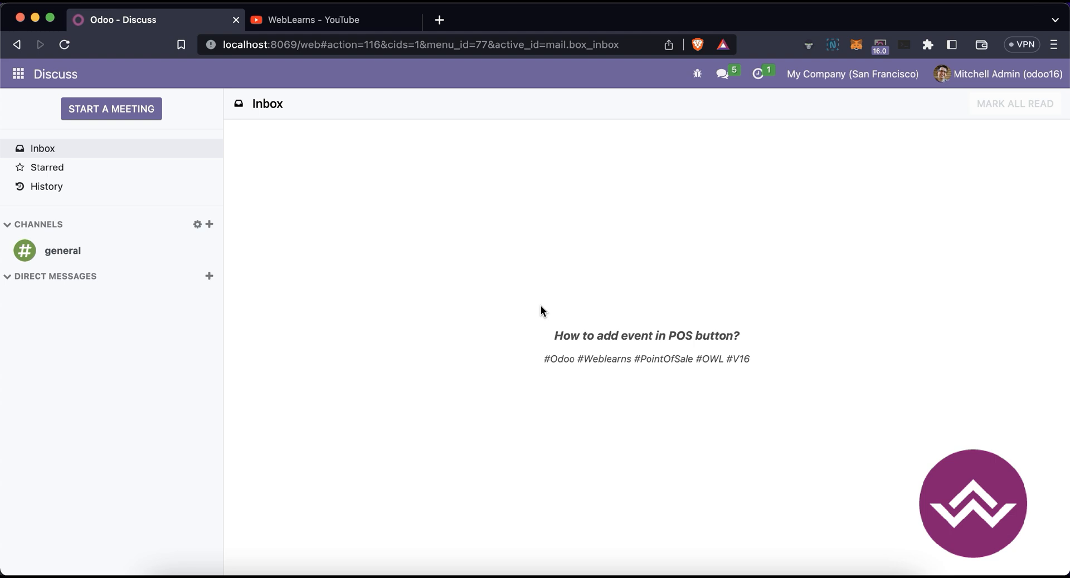
mouse_move(247, 197)
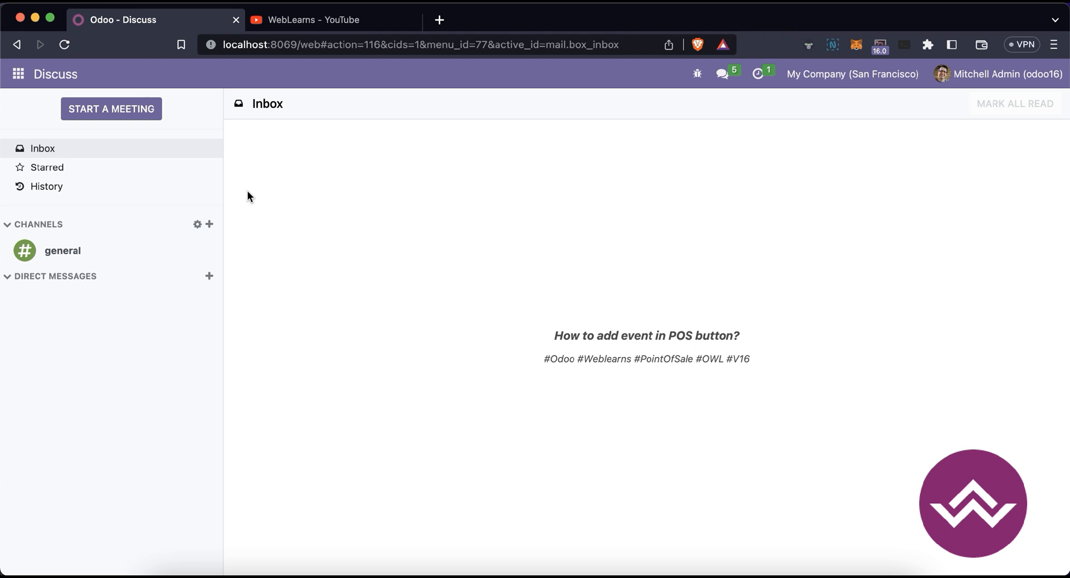
click(17, 73)
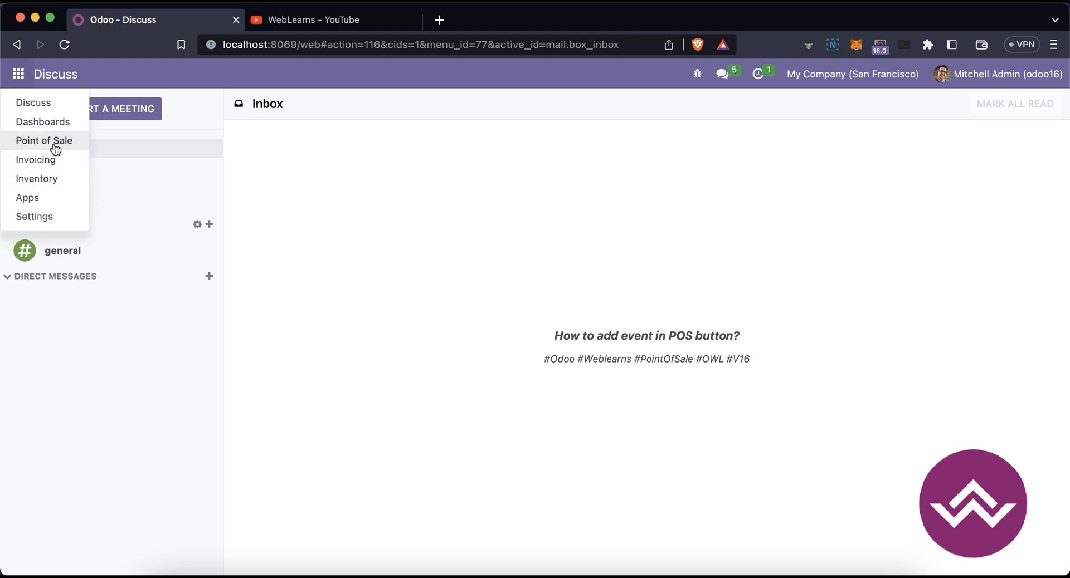
click(44, 140)
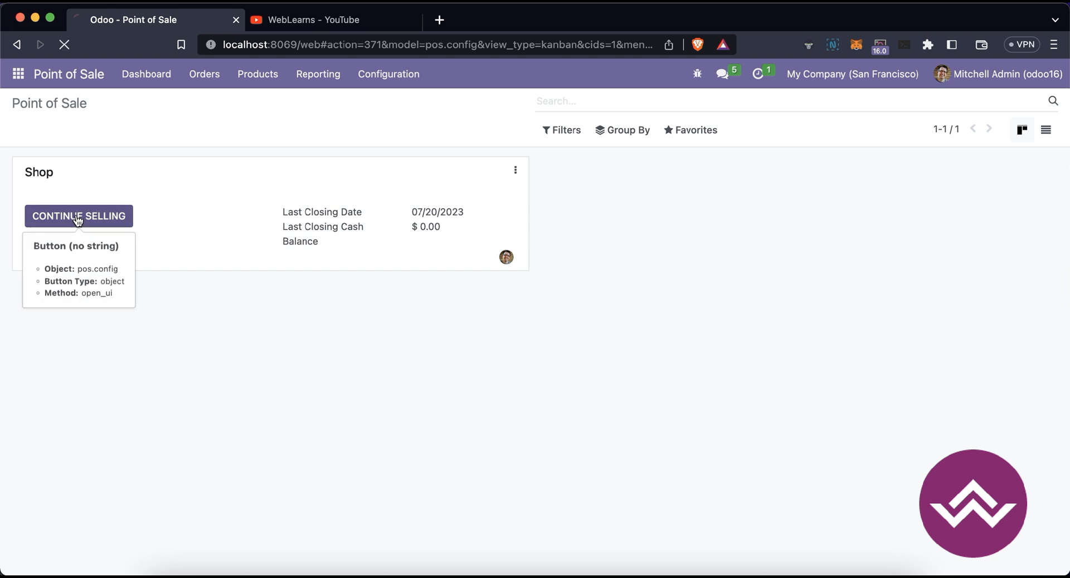
click(78, 216)
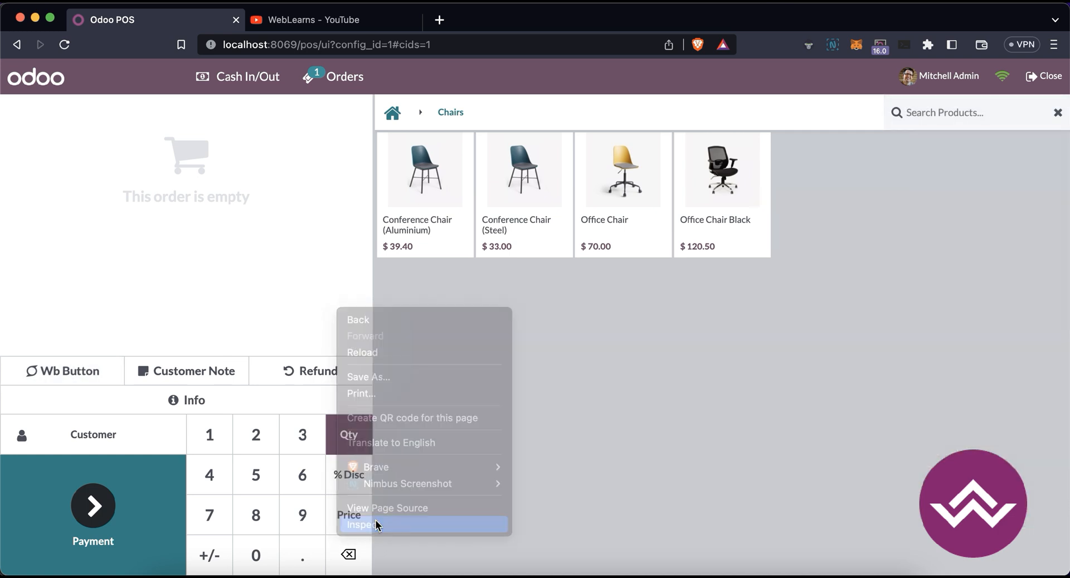
click(362, 525)
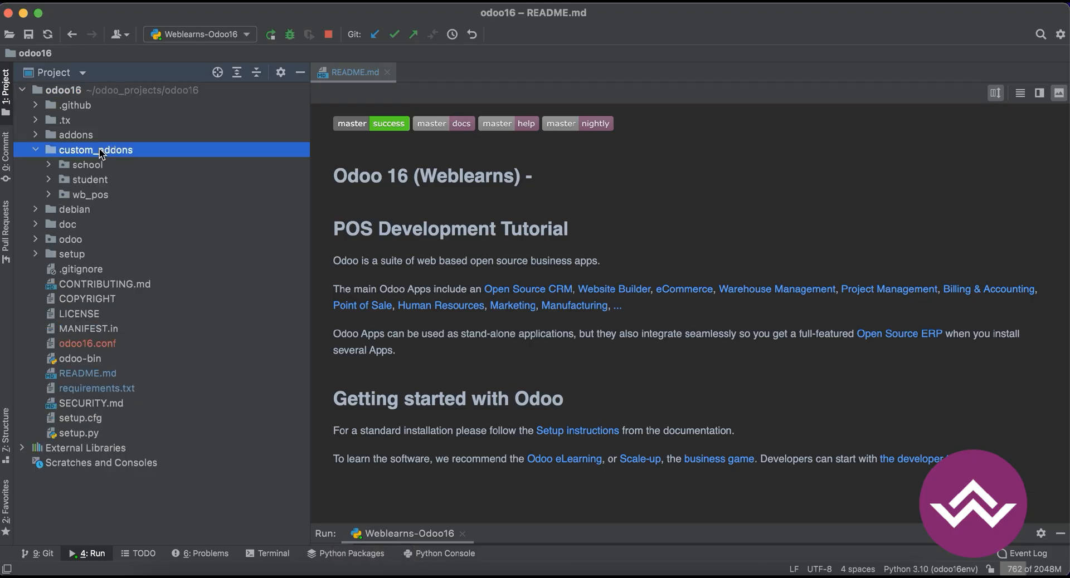
Step: Open custom_addons/wb_pos/static/src/js/wb_sample_button.js and place the cursor in the empty class
click(89, 195)
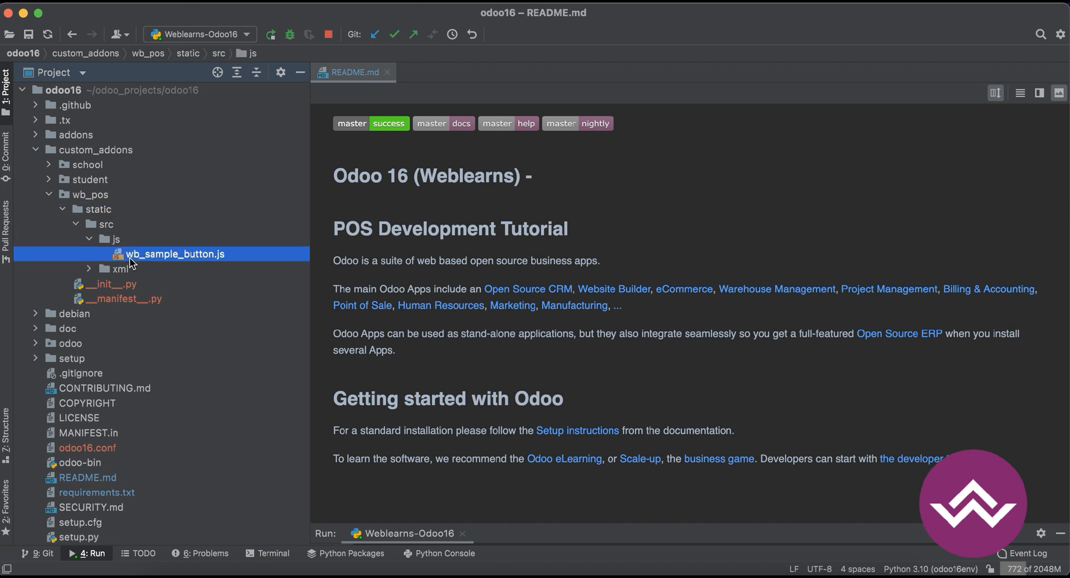
double_click(174, 254)
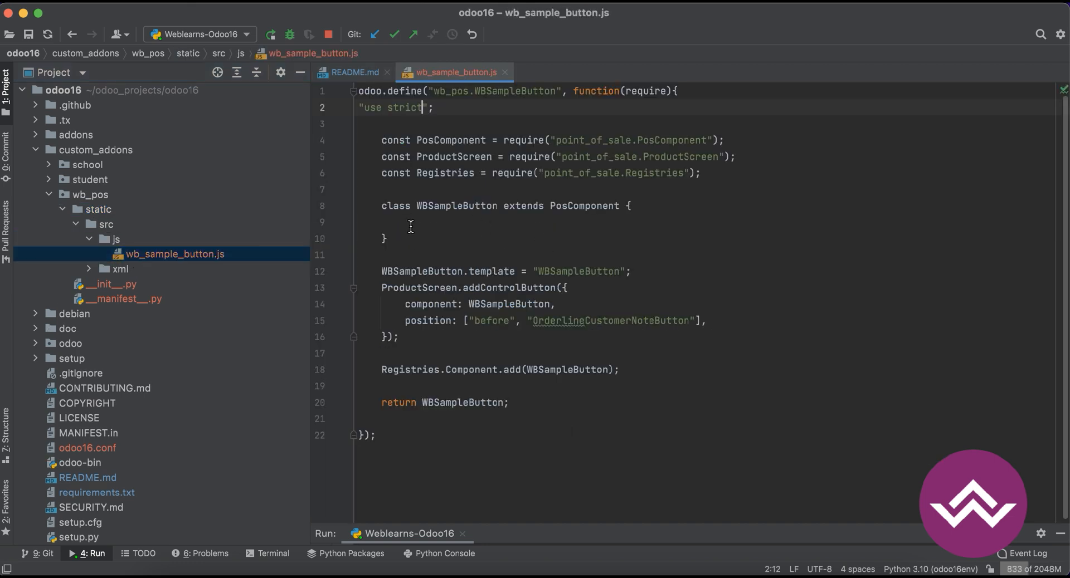
drag(383, 205, 388, 238)
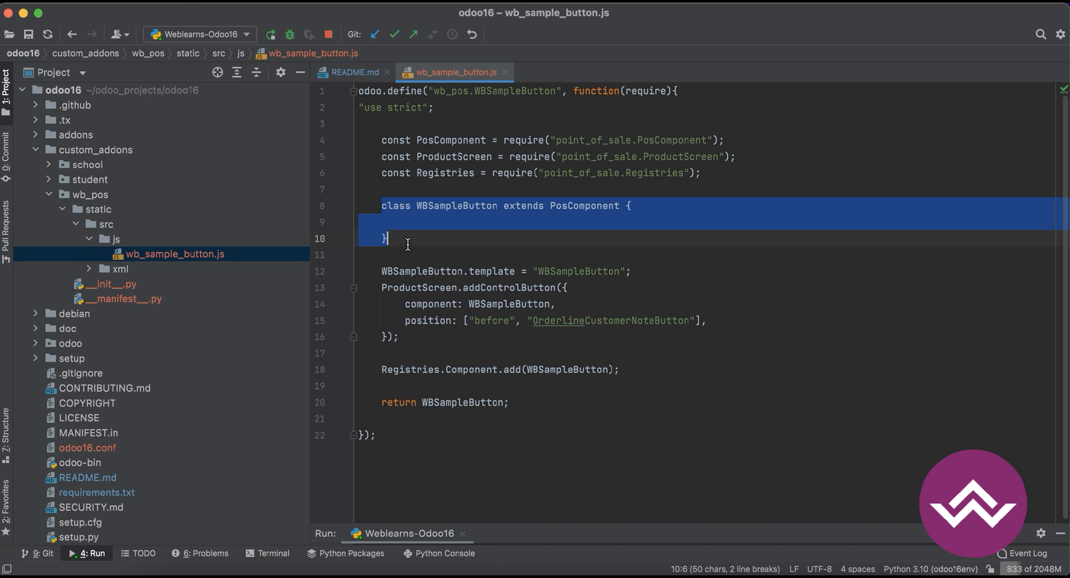
click(386, 238)
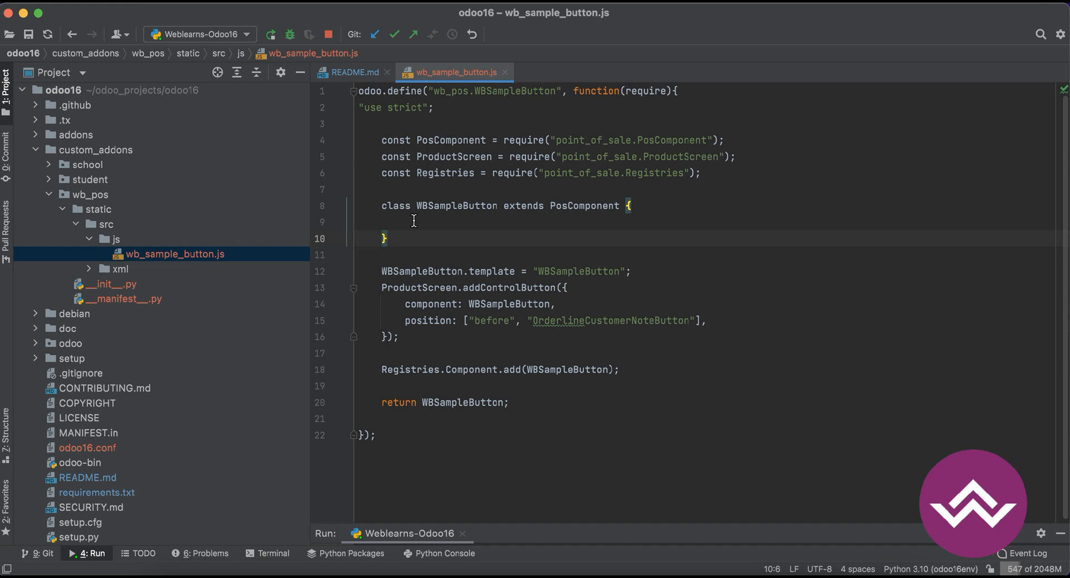
Step: Add a setup() method to WBSampleButton that calls super.setup()
key(enter)
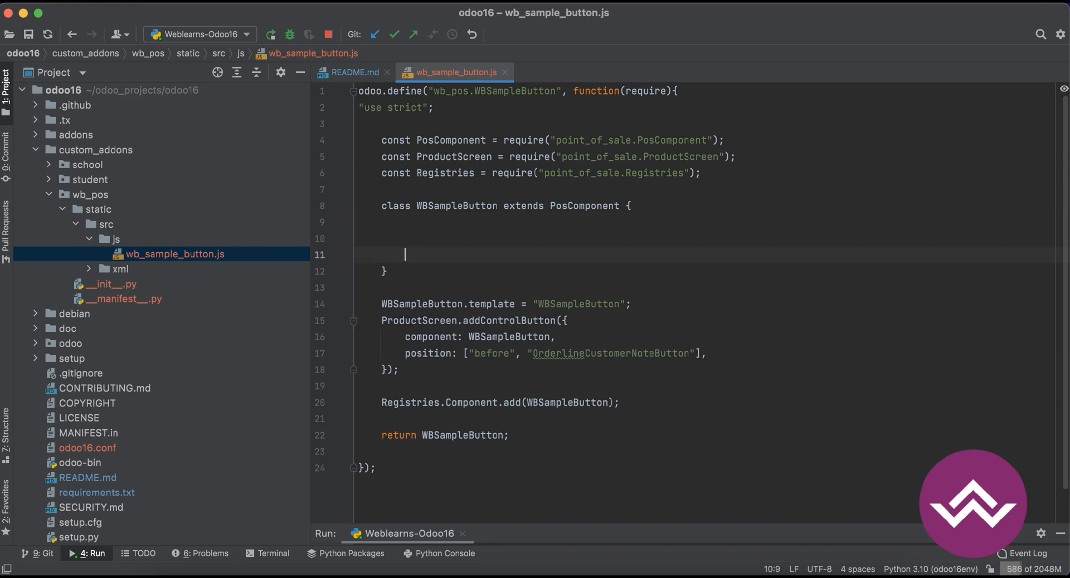
text(setup)
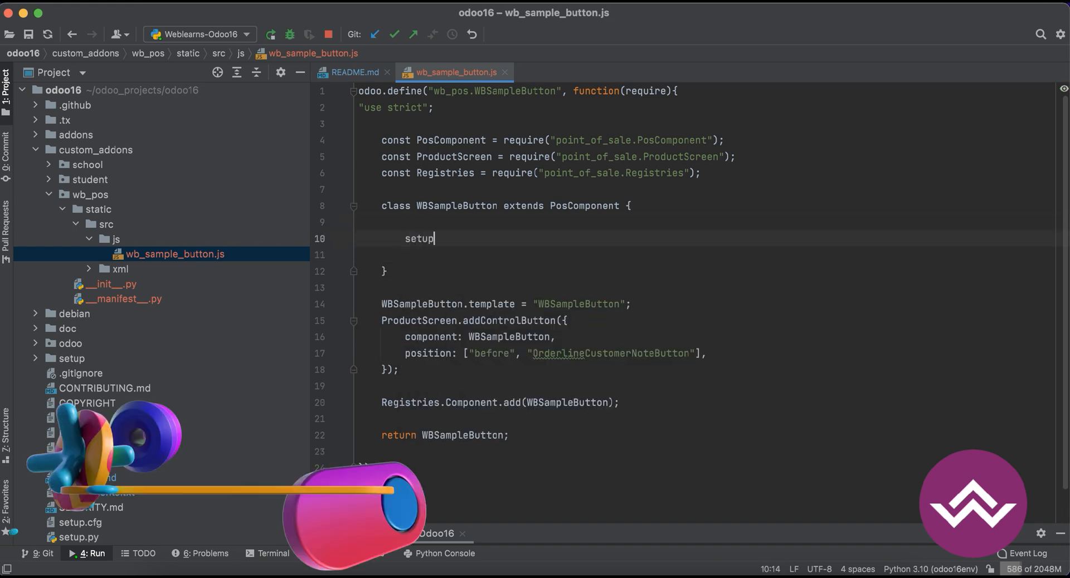
text(())
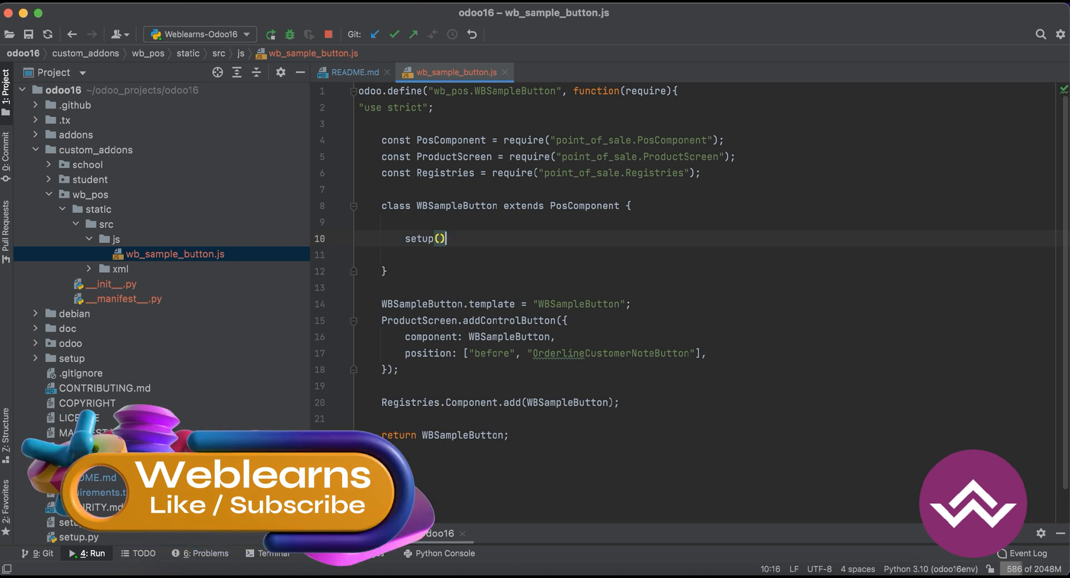
text({)
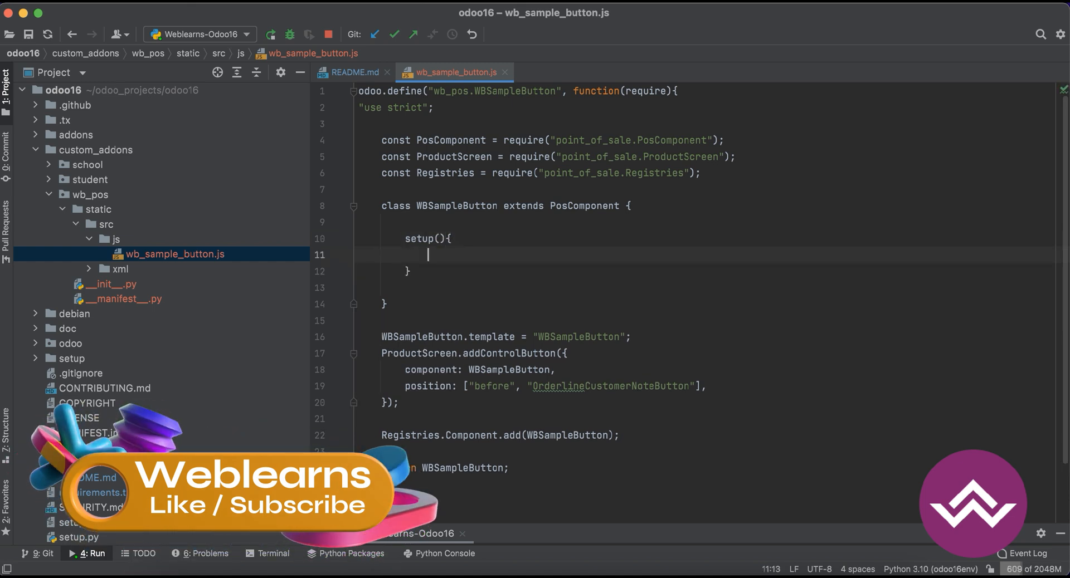
text(super.setup();)
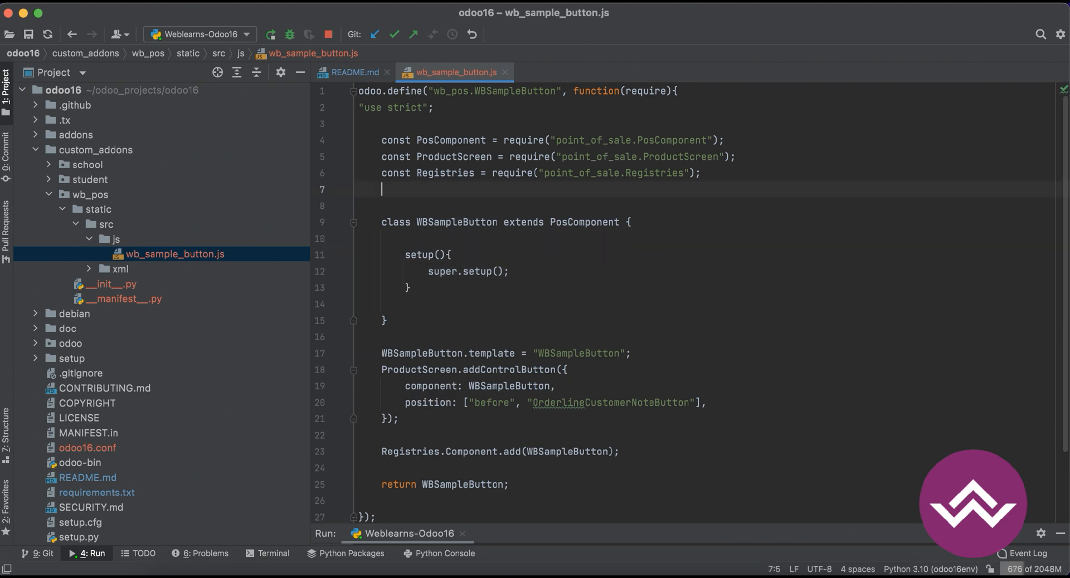
text(const {)
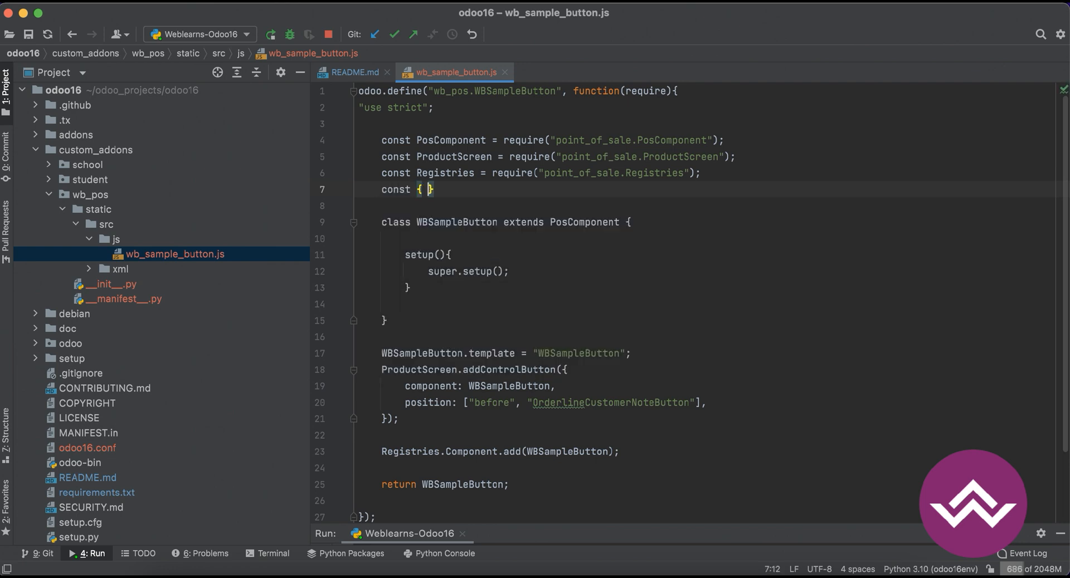
text(useLi)
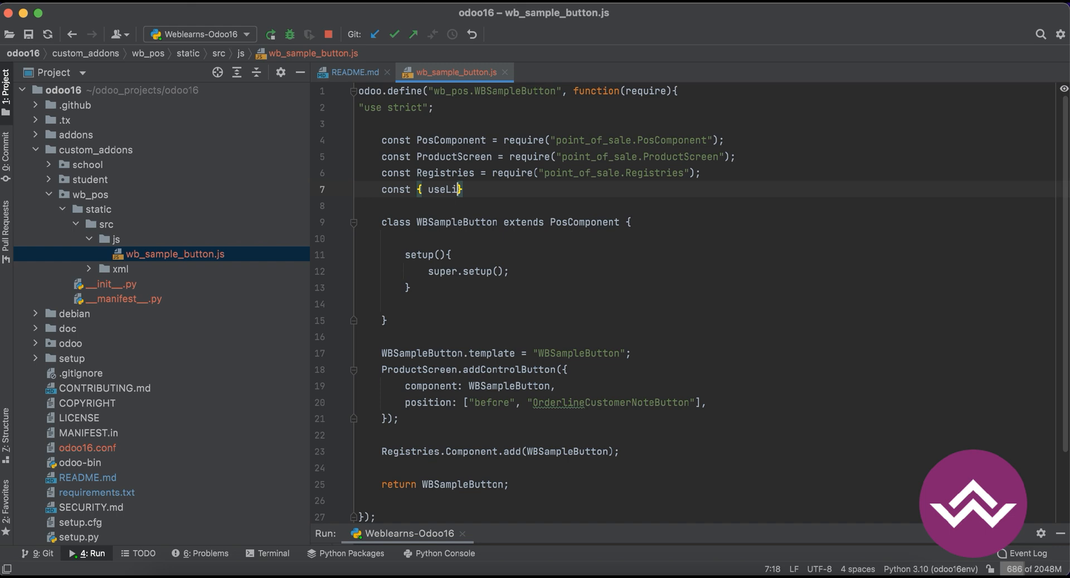
text(stner })
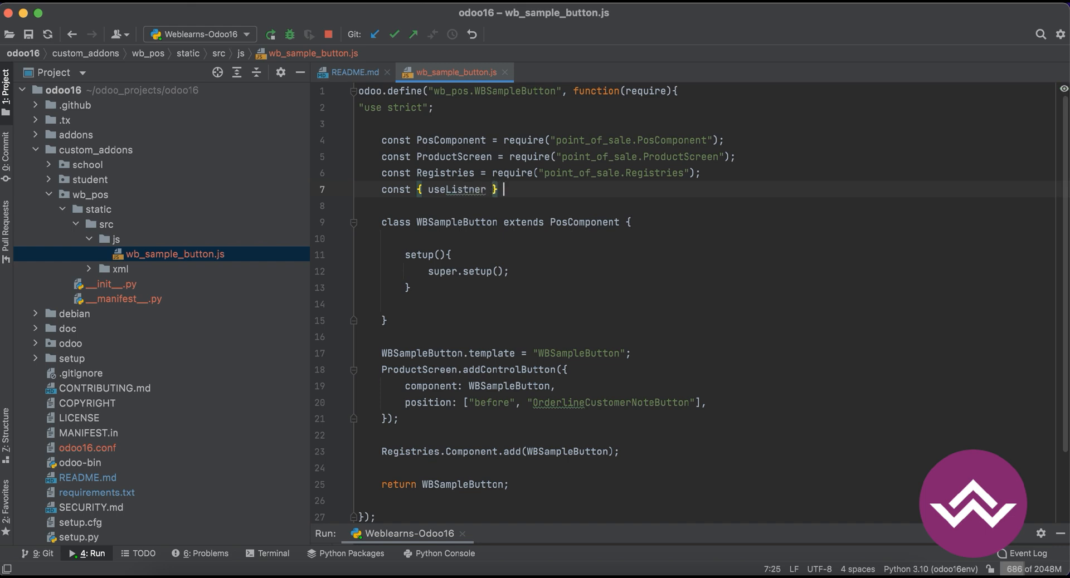
text(= require())
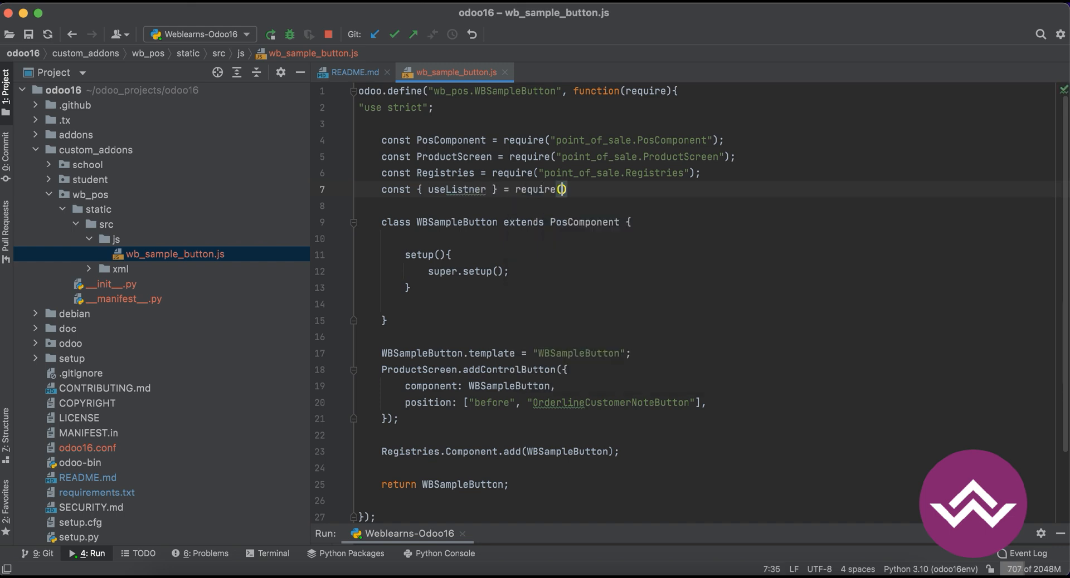
text("@)
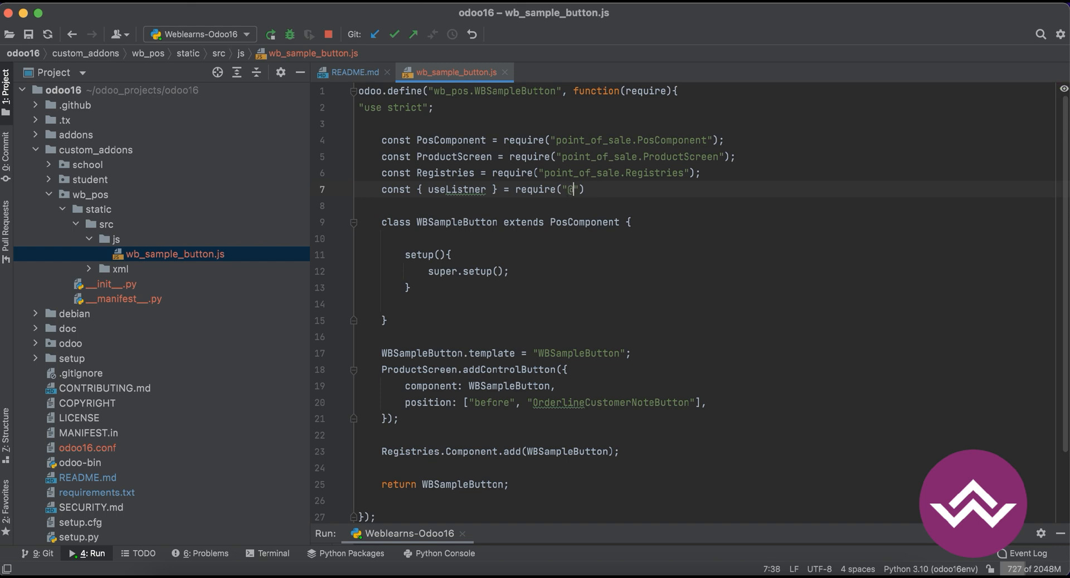
text(web/cor)
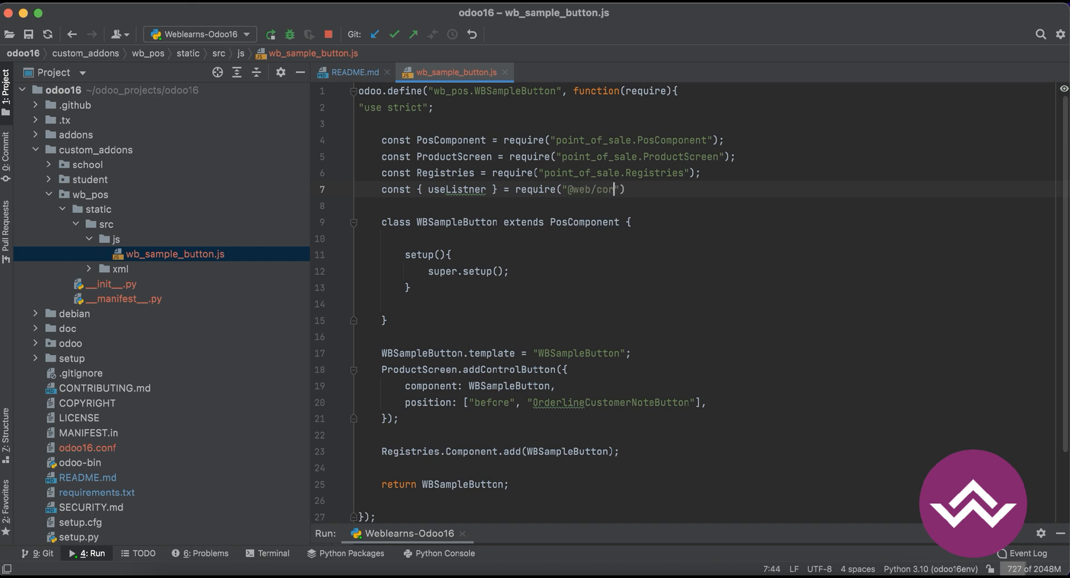
text(/util)
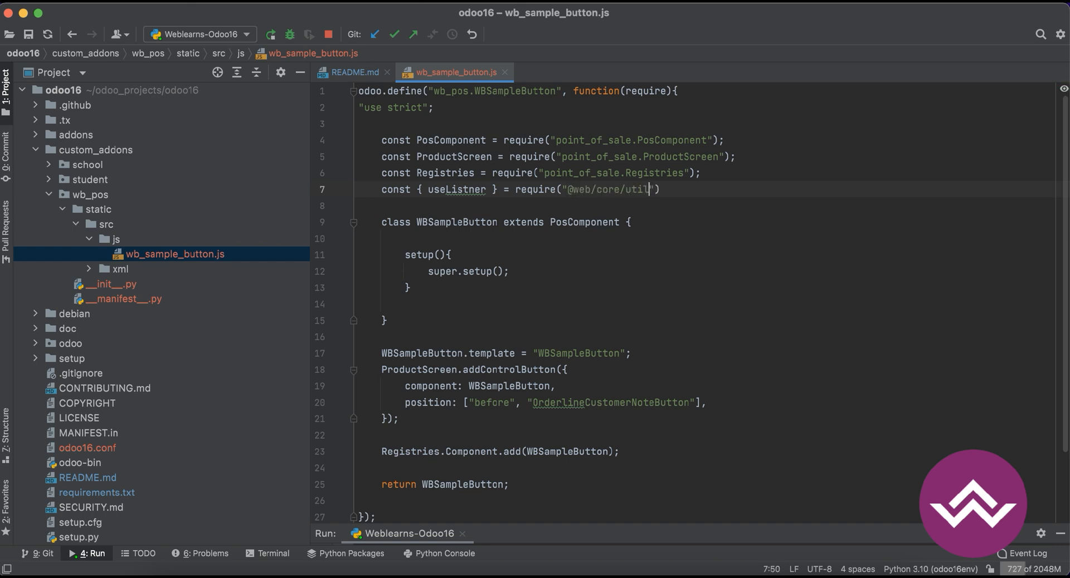
text(s/hooks)
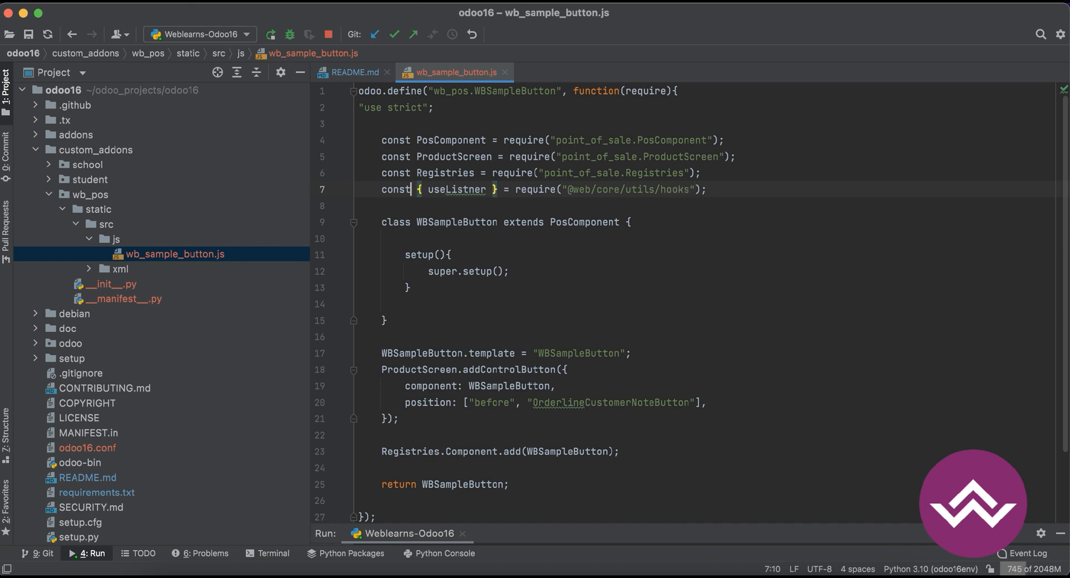
click(359, 238)
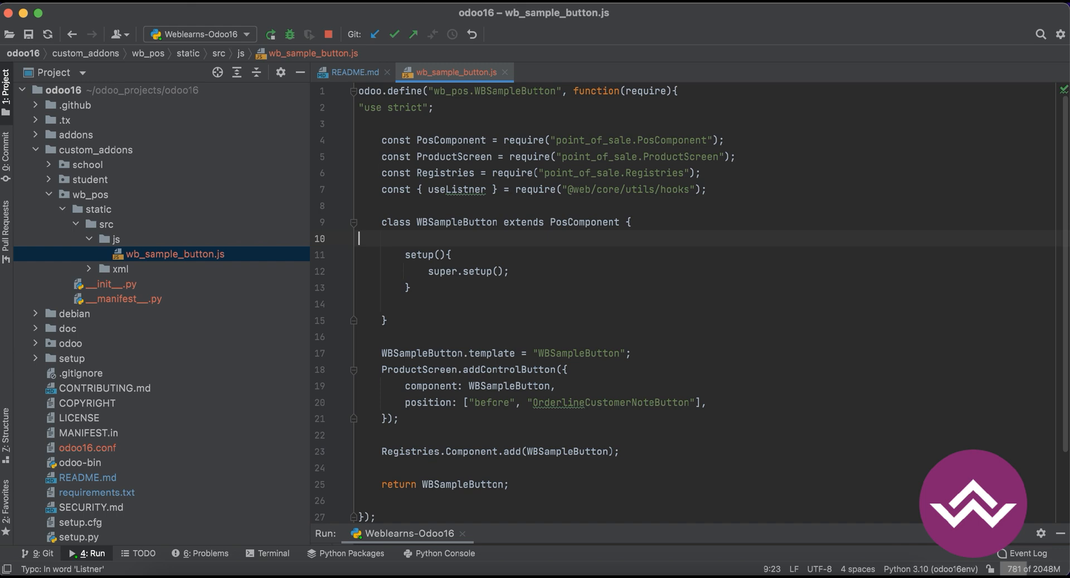
click(485, 271)
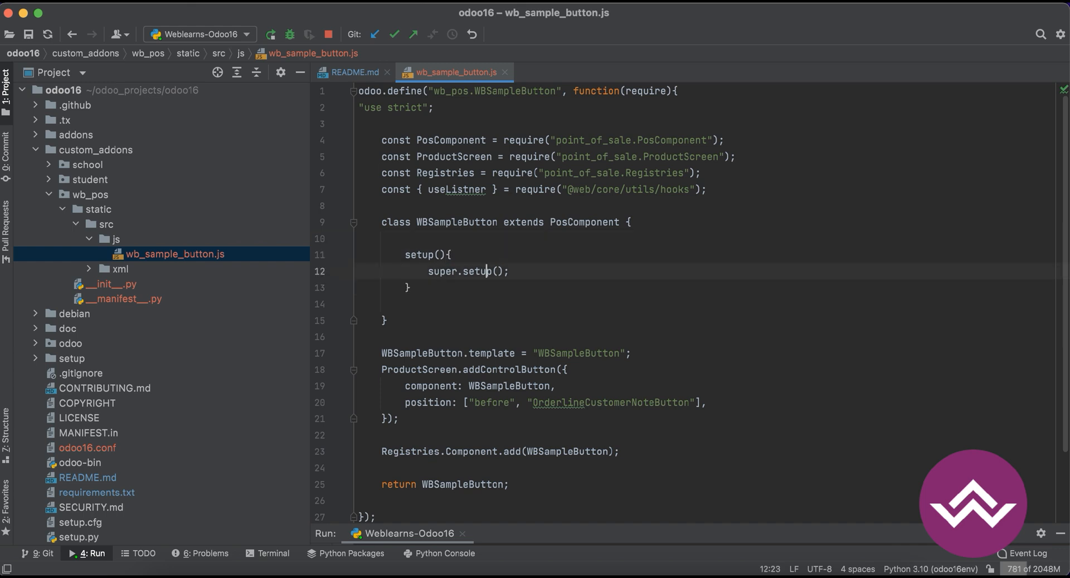
double_click(459, 189)
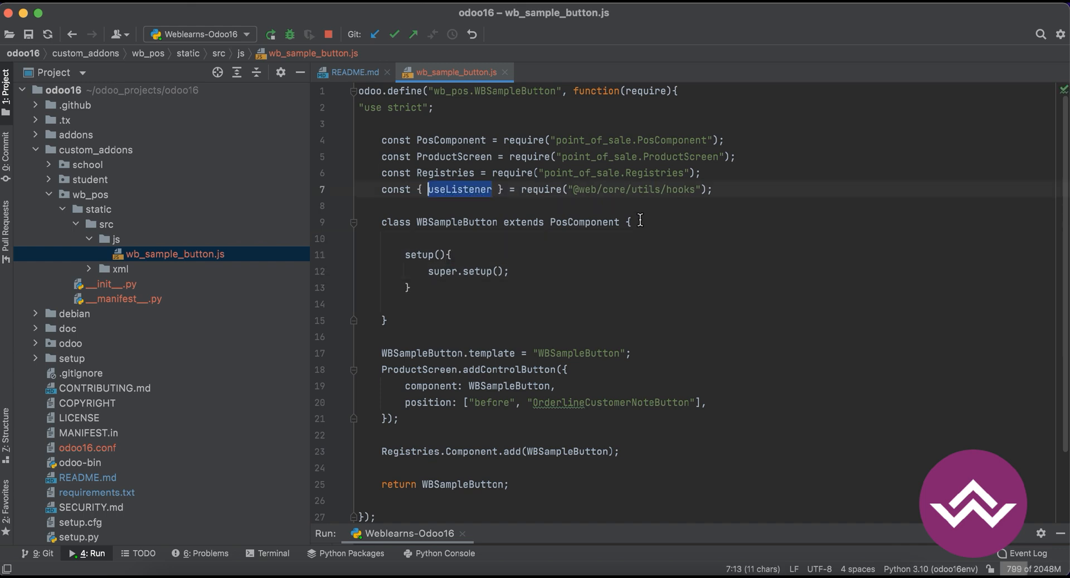
Step: Start a useListener("click", ) call below super.setup()
text(useListener)
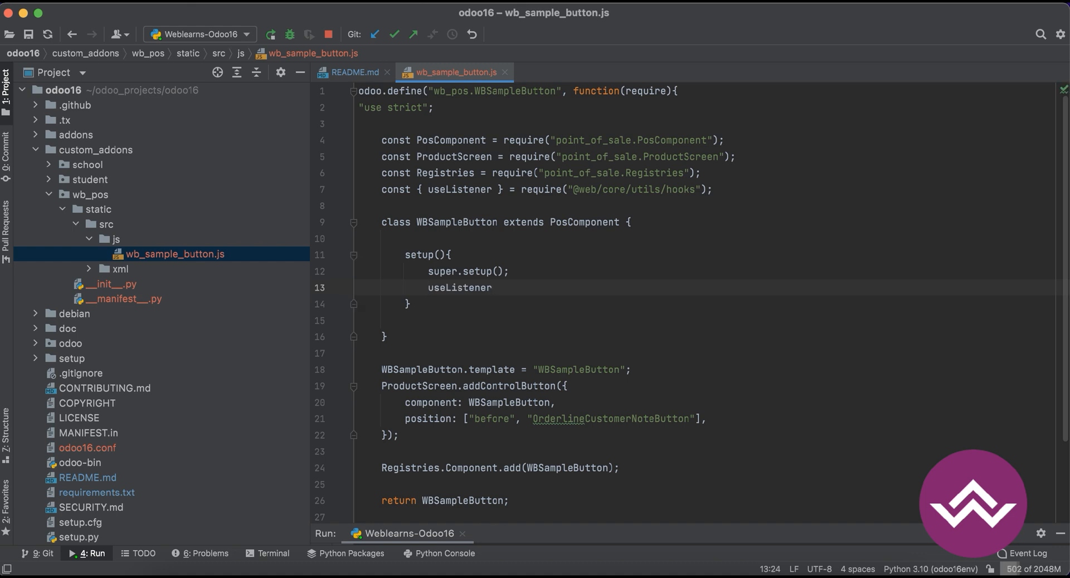
text(("click"))
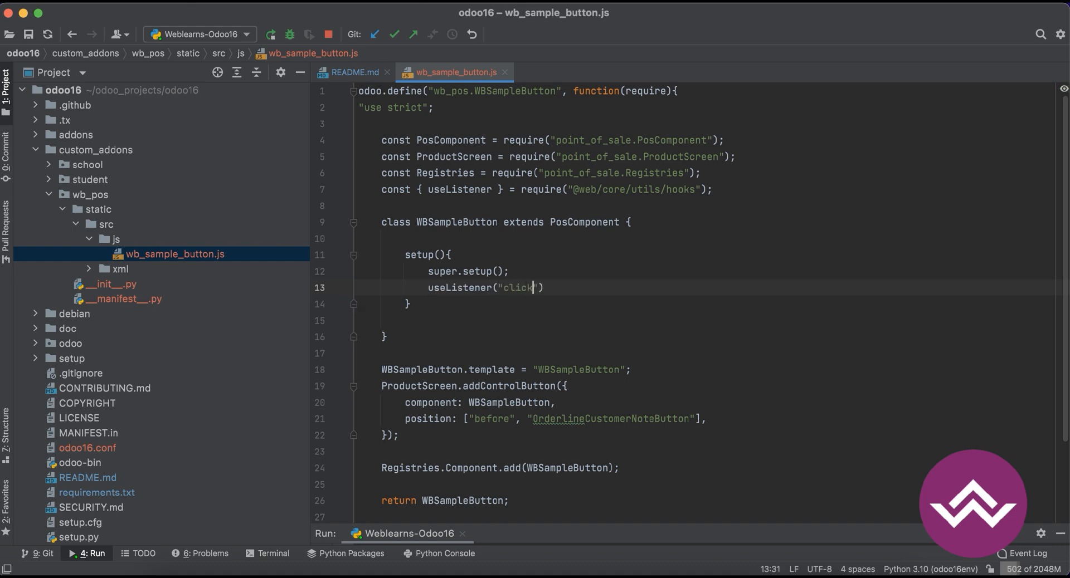
text(,)
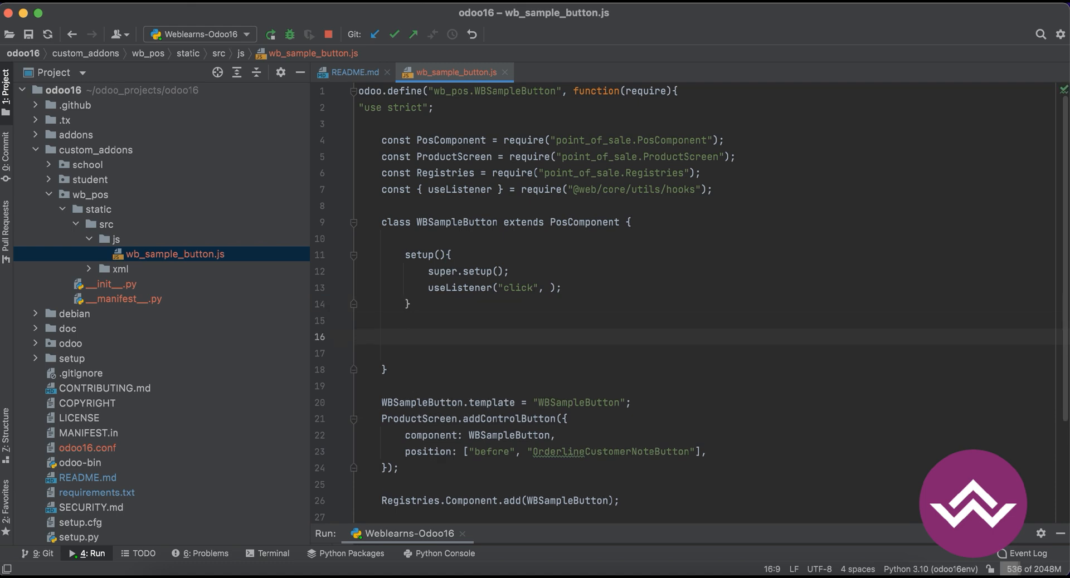
Step: Add a wb_sample_button_click() method logging "Hello this is button click event pressed........"
text(wb_sample_button_)
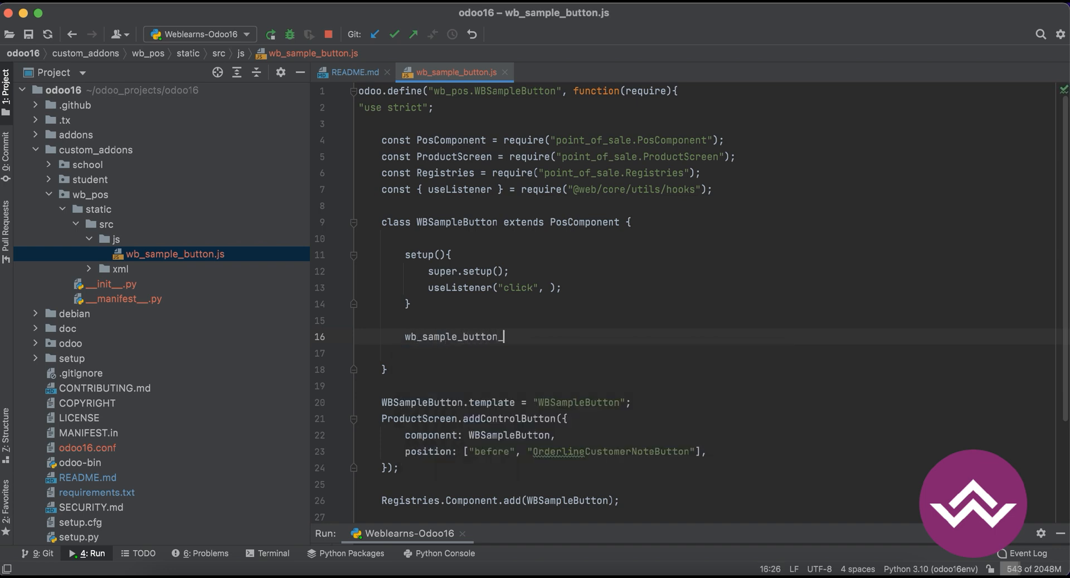
text(click)
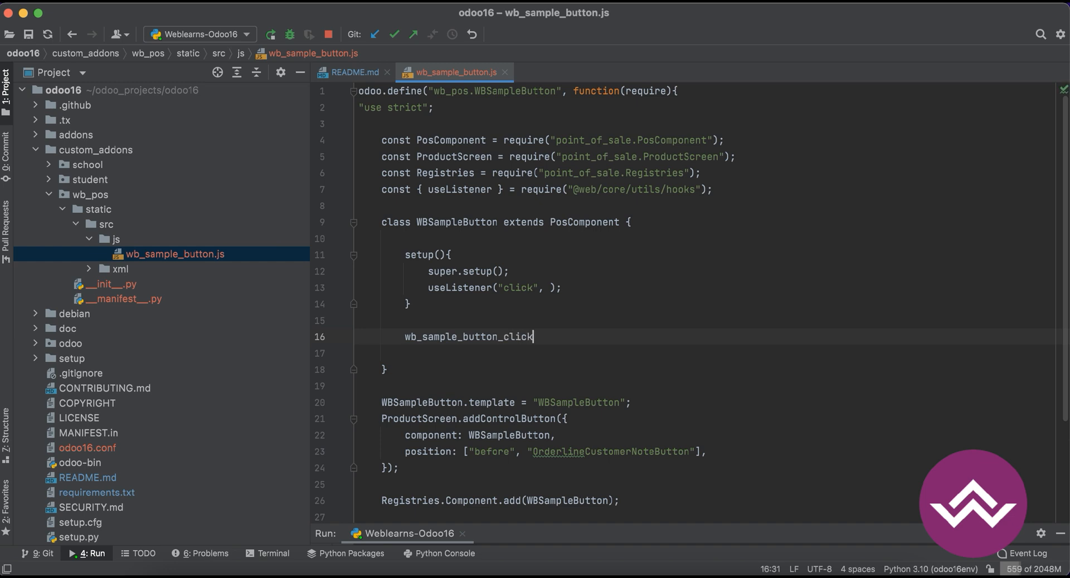
text(())
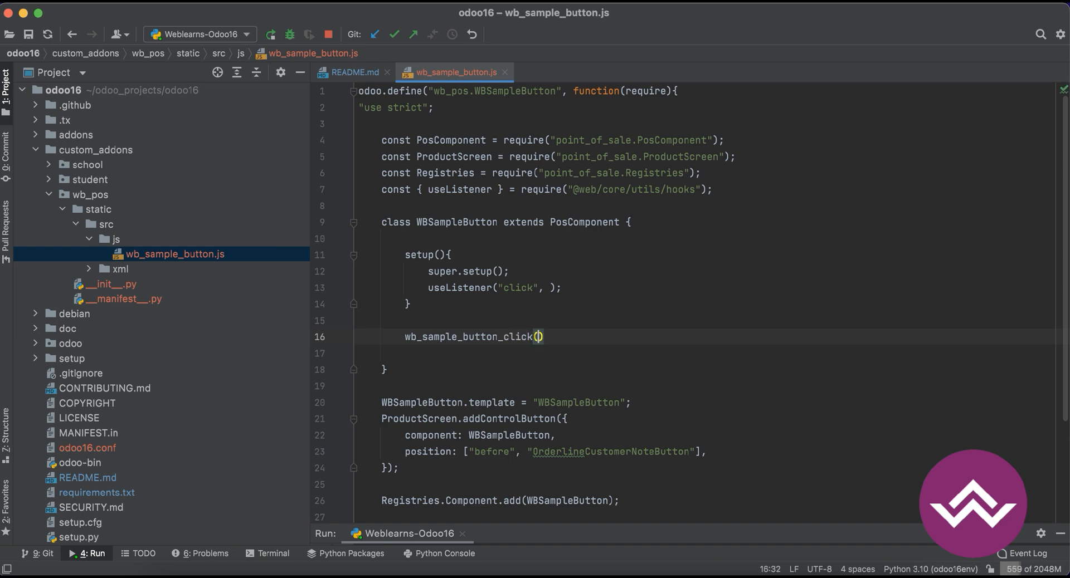
text({)
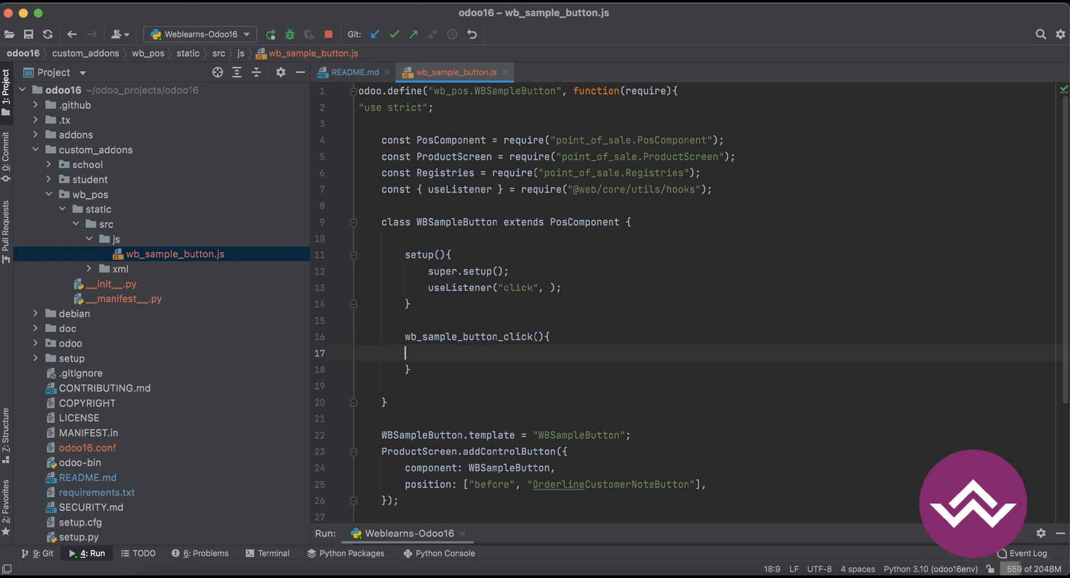
text(console.log("Hello)
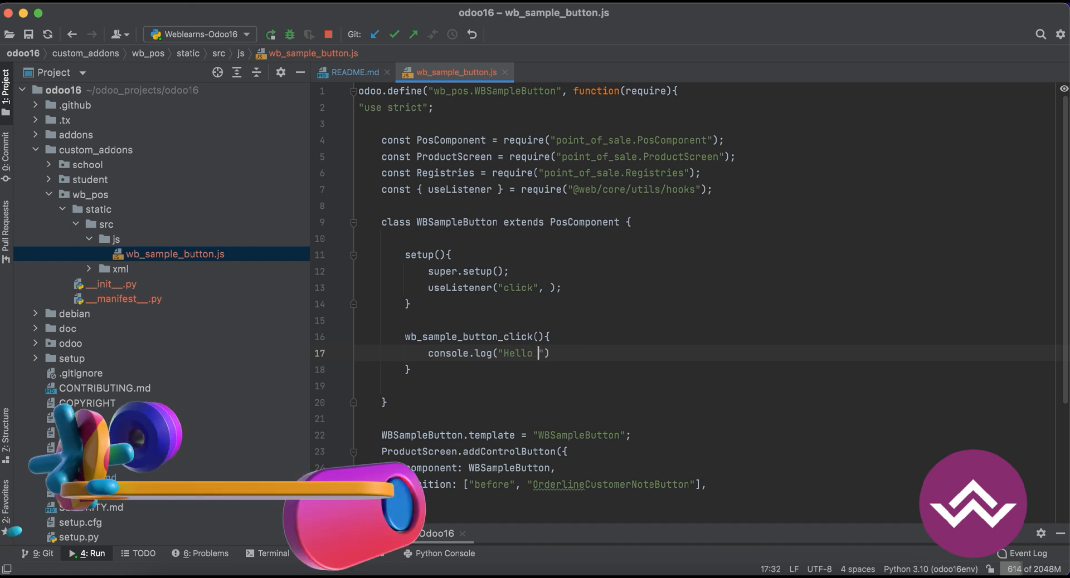
text(this is button c)
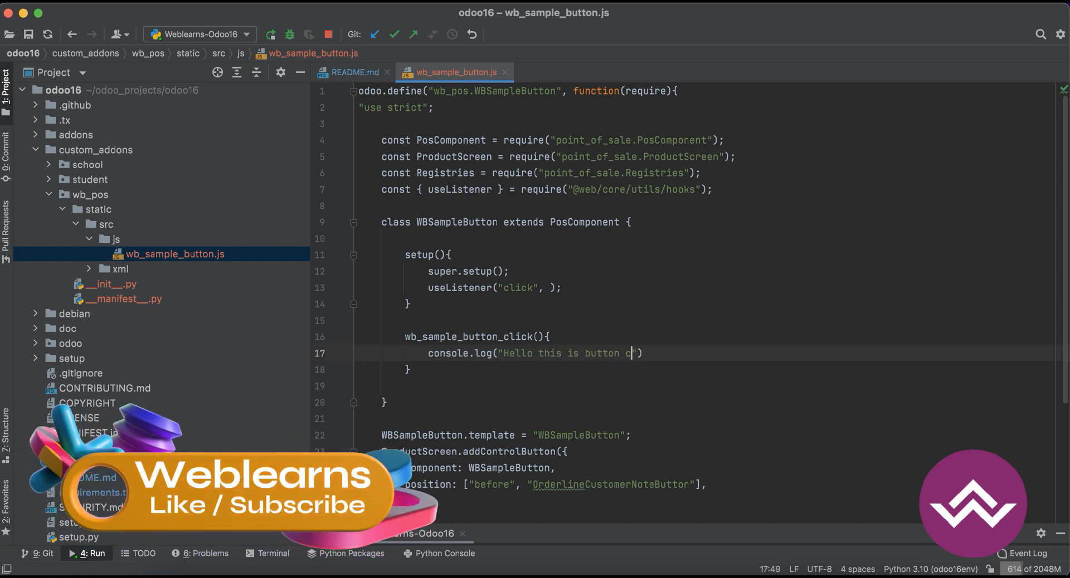
text(lick event pressed........)
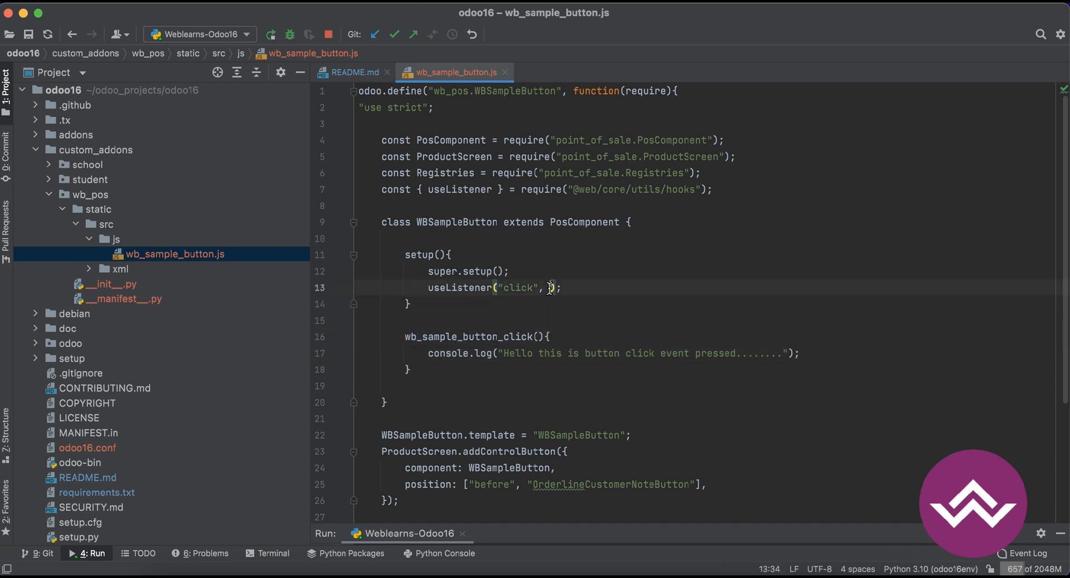
Step: Pass this.wb_sample_button_click as the useListener click handler
text(this.wb_sample_button_click)
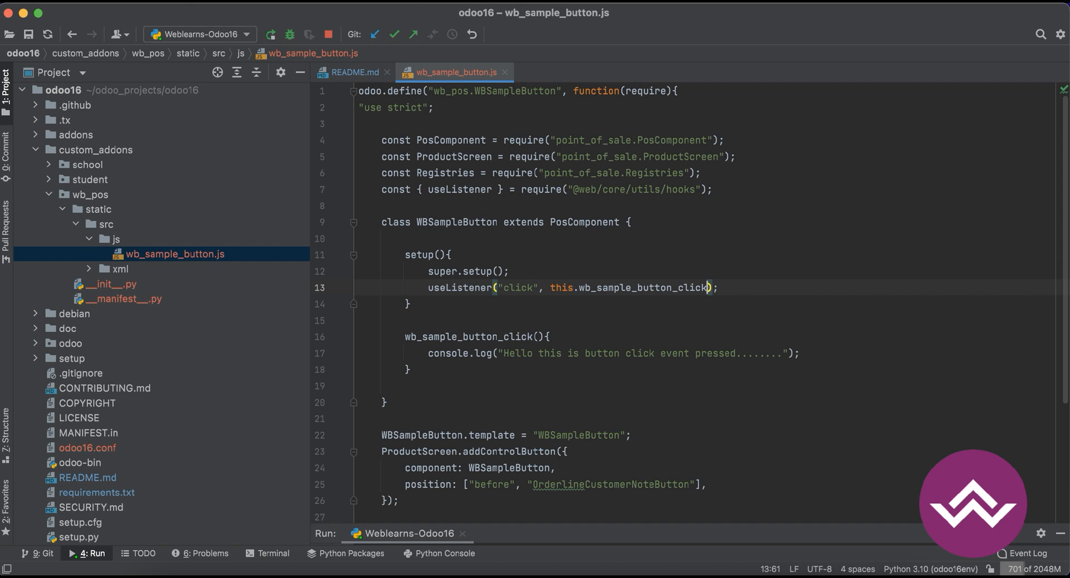
text(()
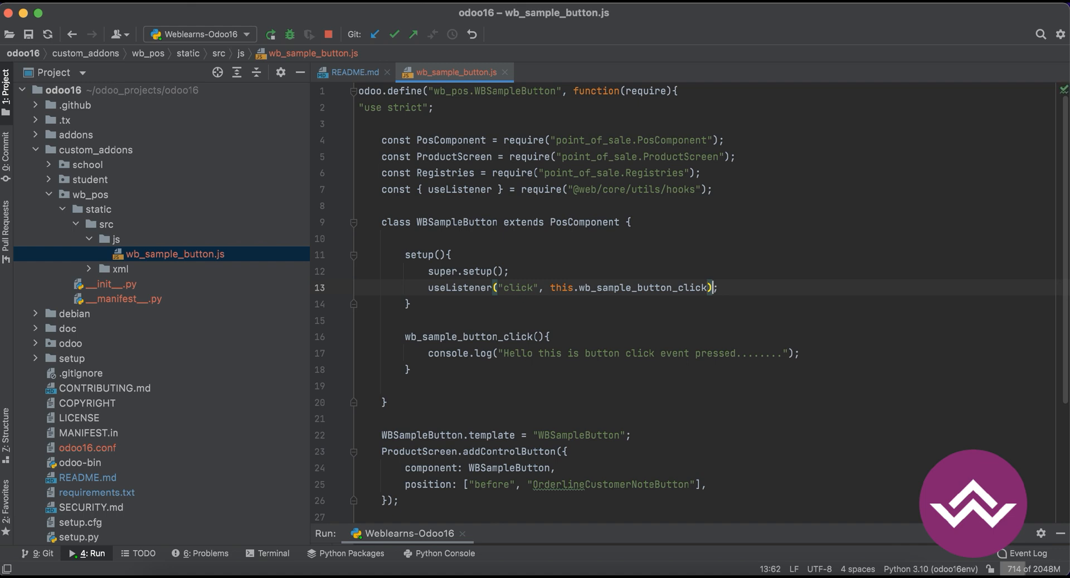
mouse_move(456, 321)
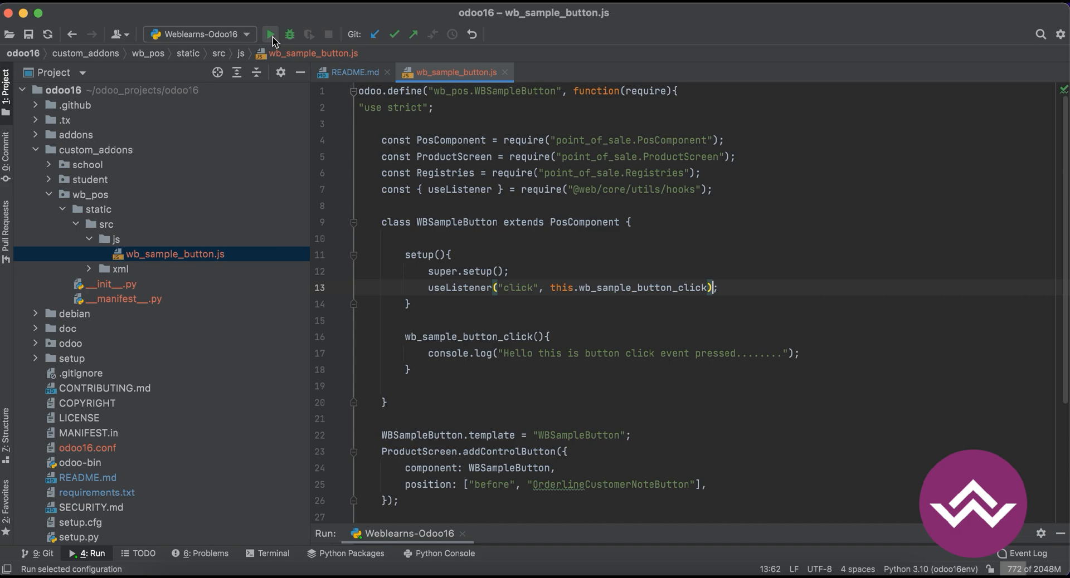
click(270, 34)
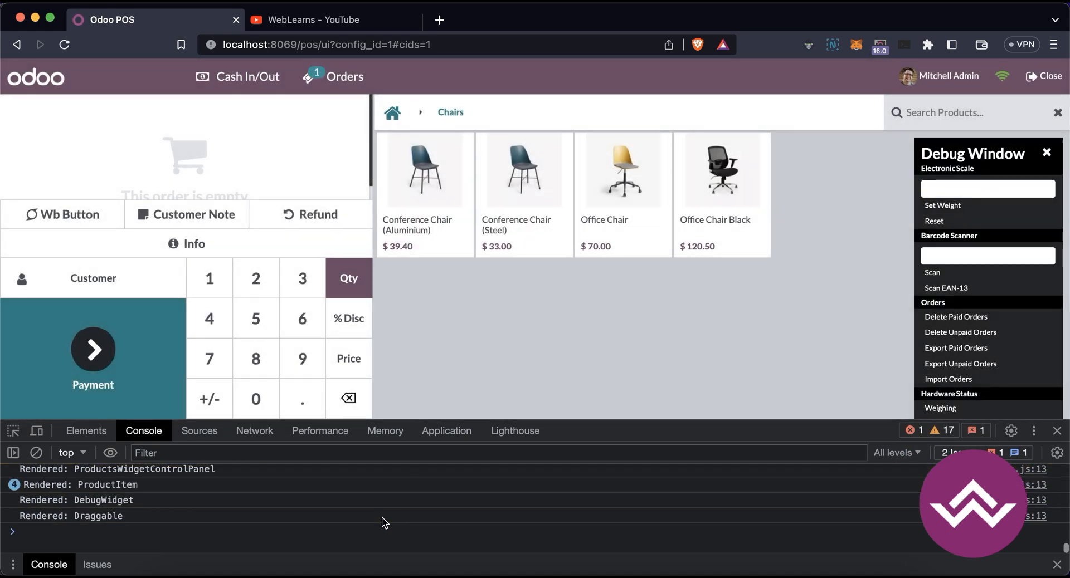
mouse_move(406, 464)
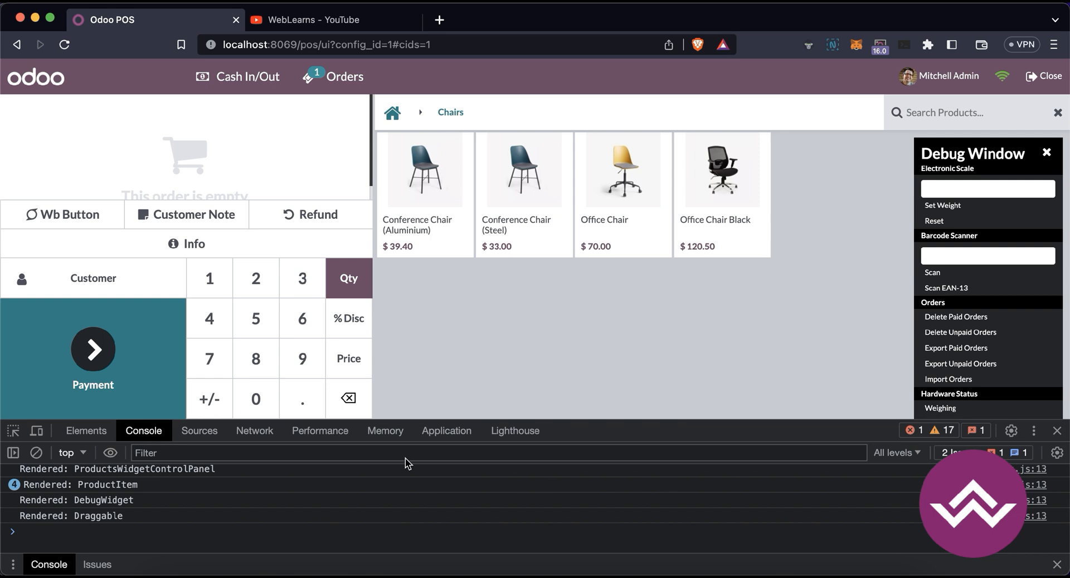
Step: Clear the DevTools console and press the Wb Button on the POS screen
click(35, 453)
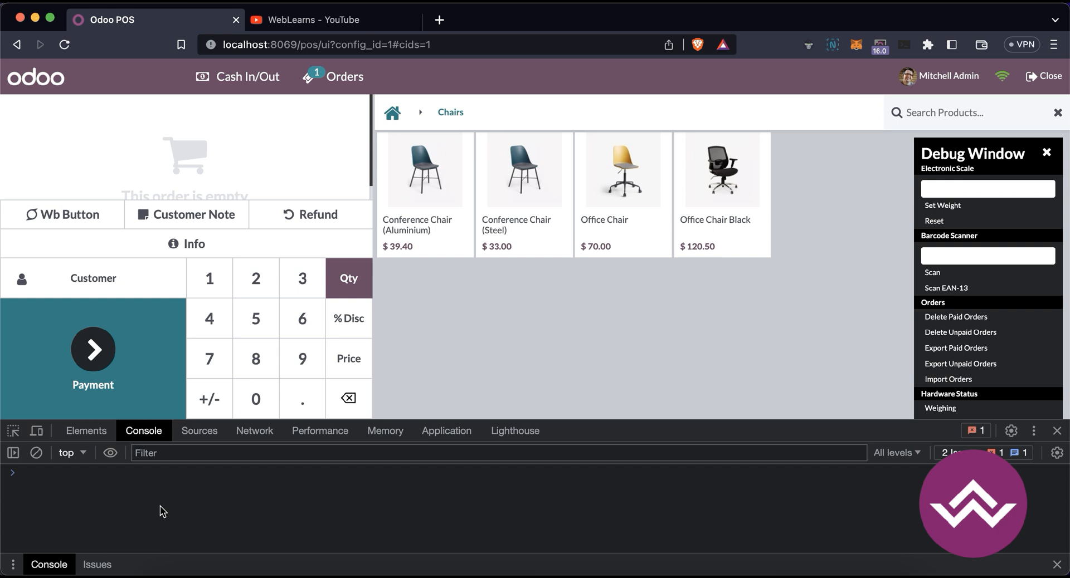
mouse_move(81, 224)
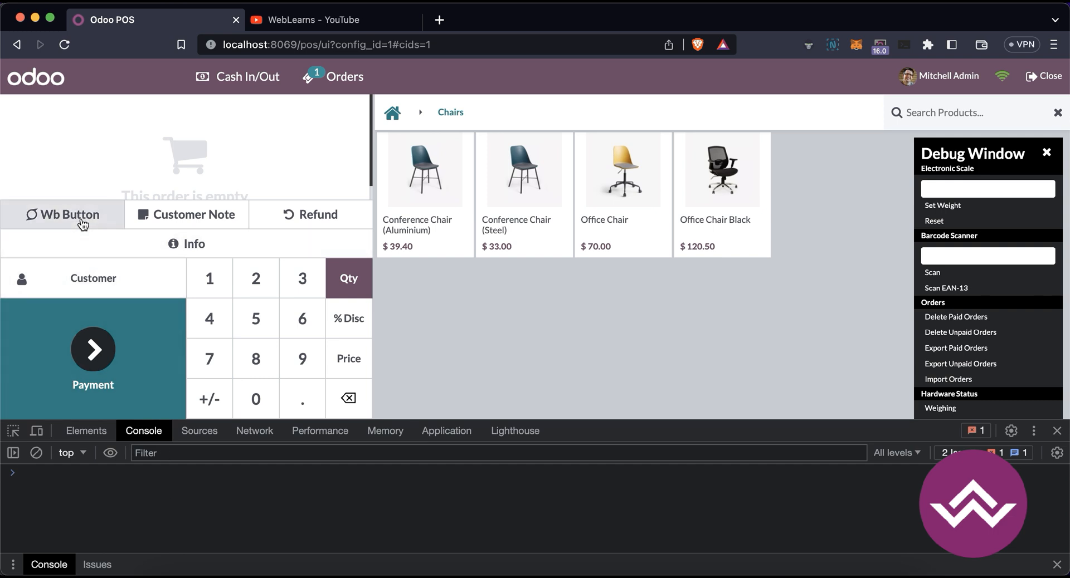
click(62, 214)
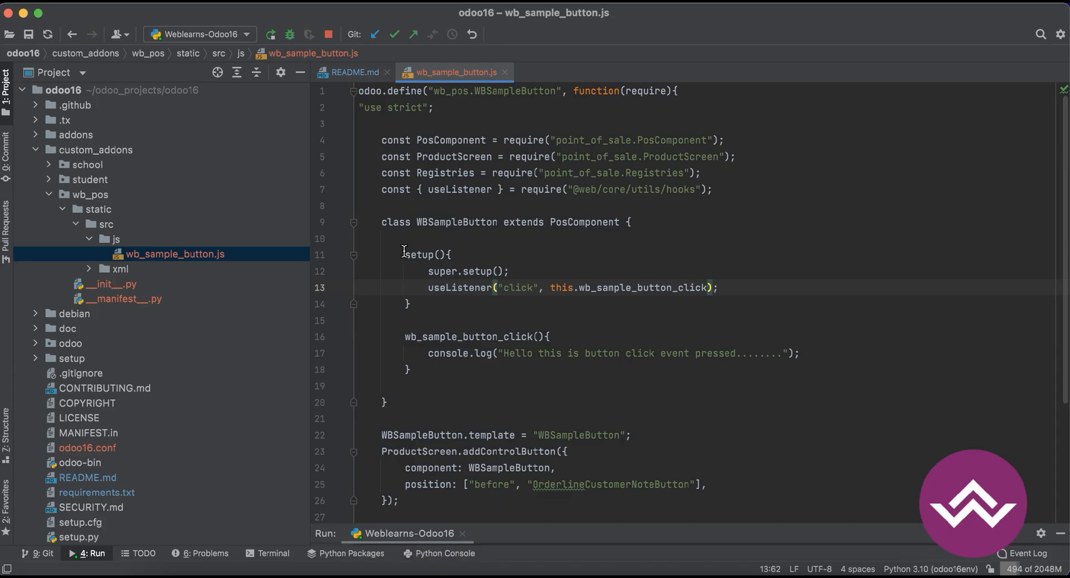
double_click(466, 336)
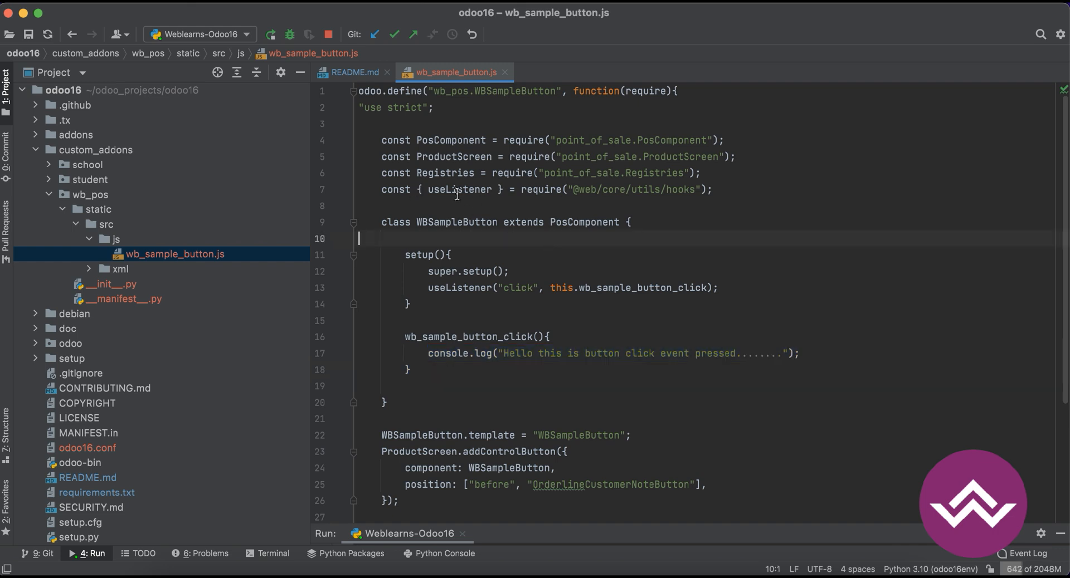
double_click(462, 189)
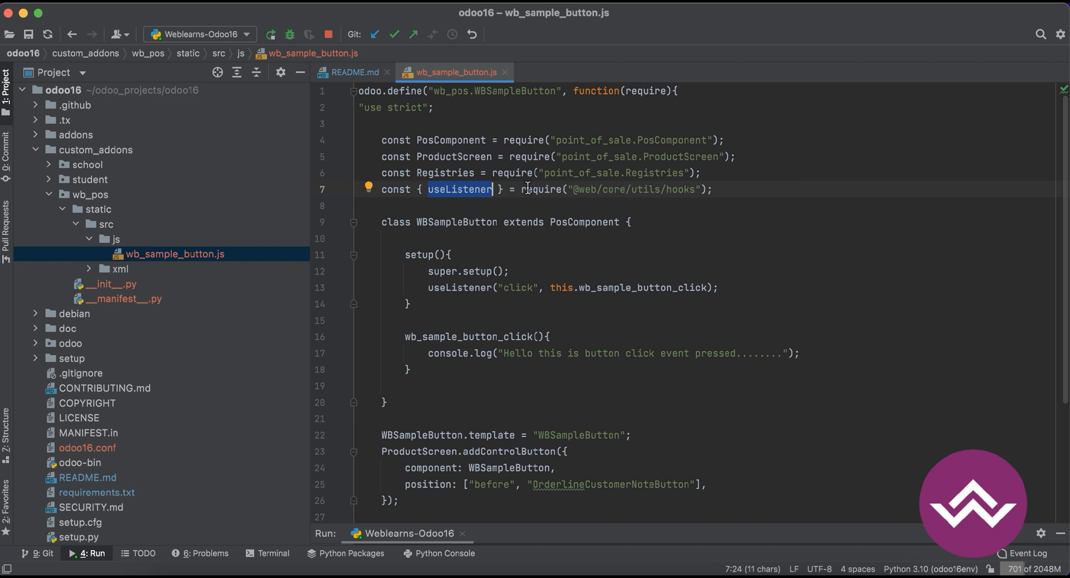
double_click(581, 190)
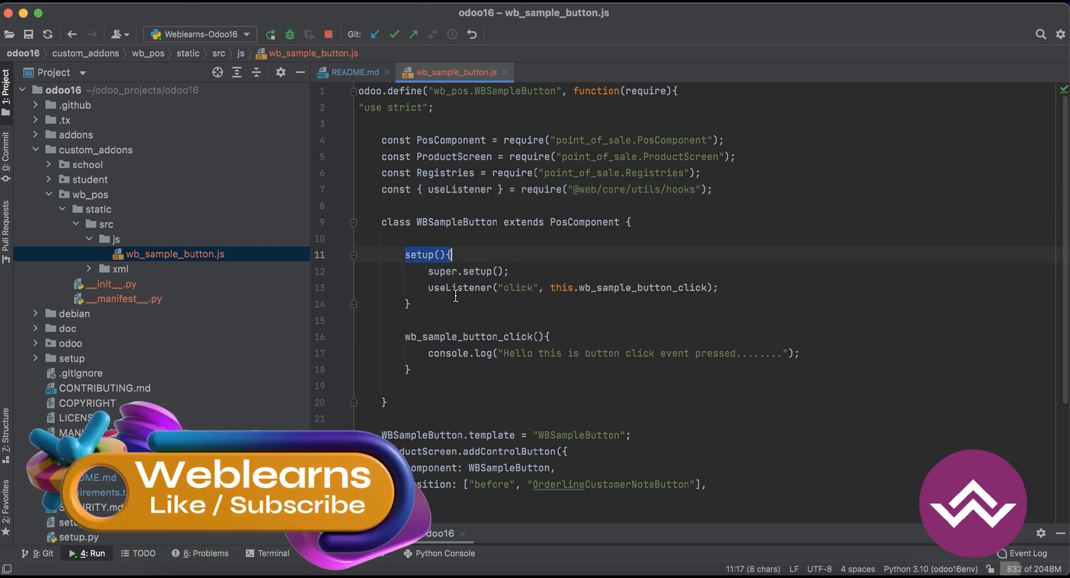
double_click(518, 287)
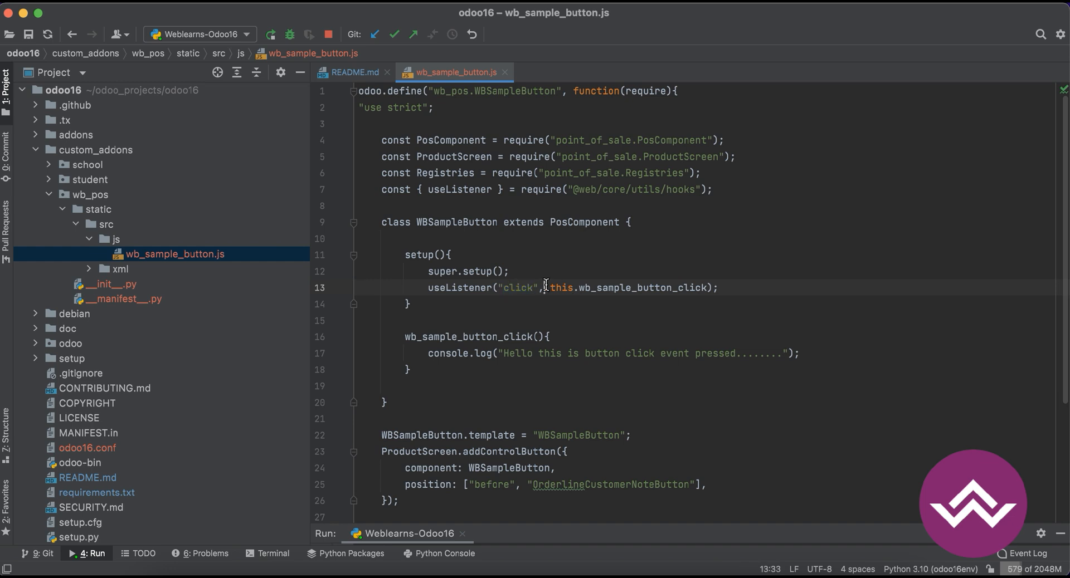
drag(549, 286, 699, 287)
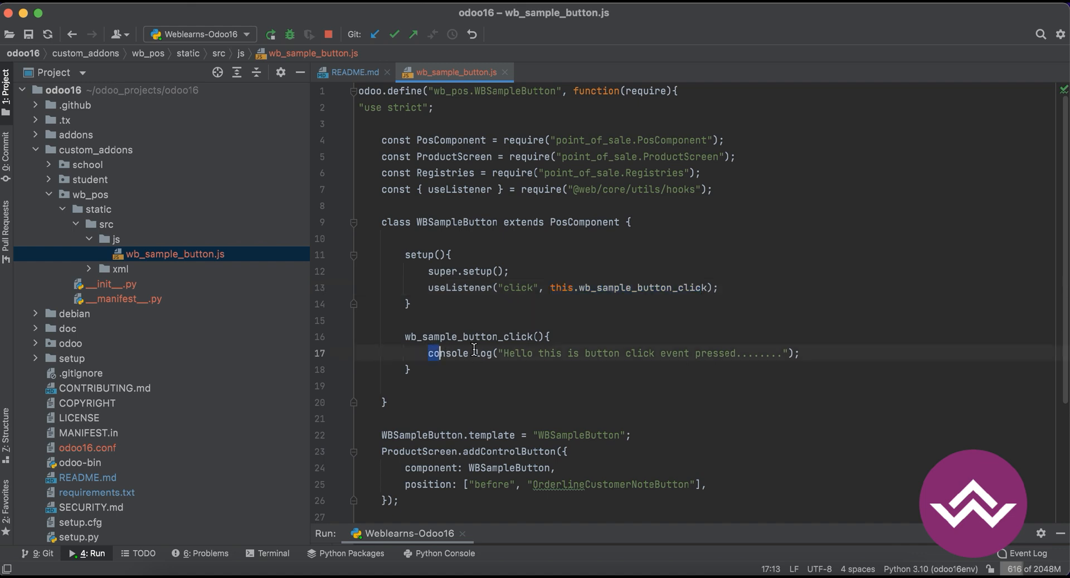
drag(428, 353, 751, 352)
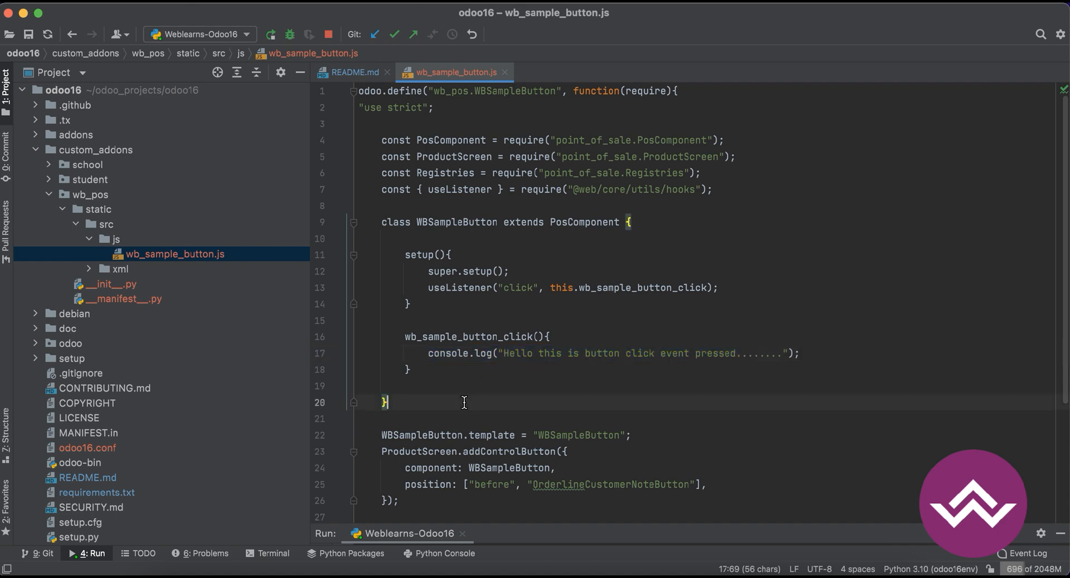
click(385, 402)
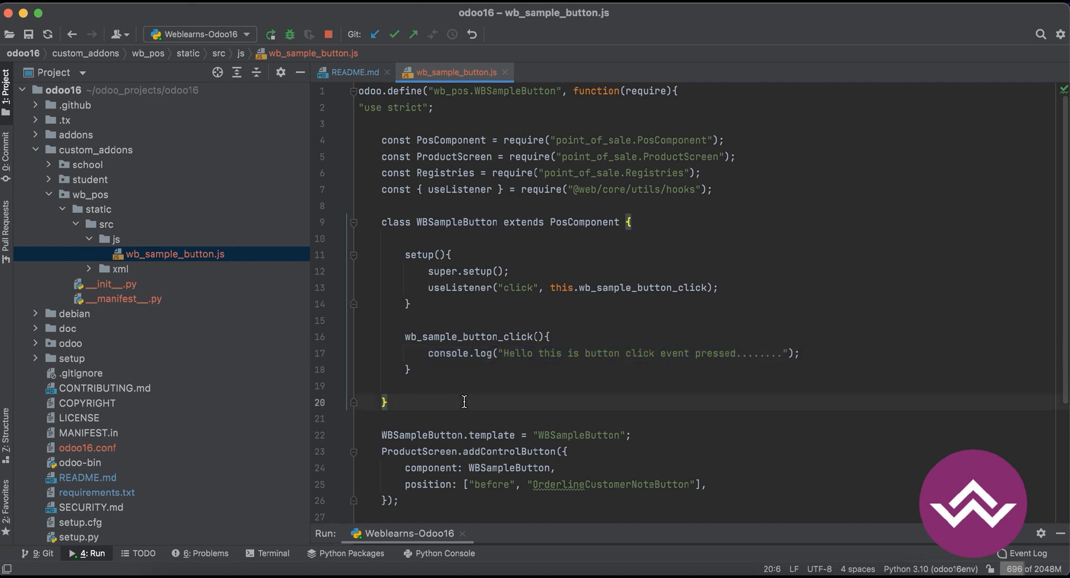